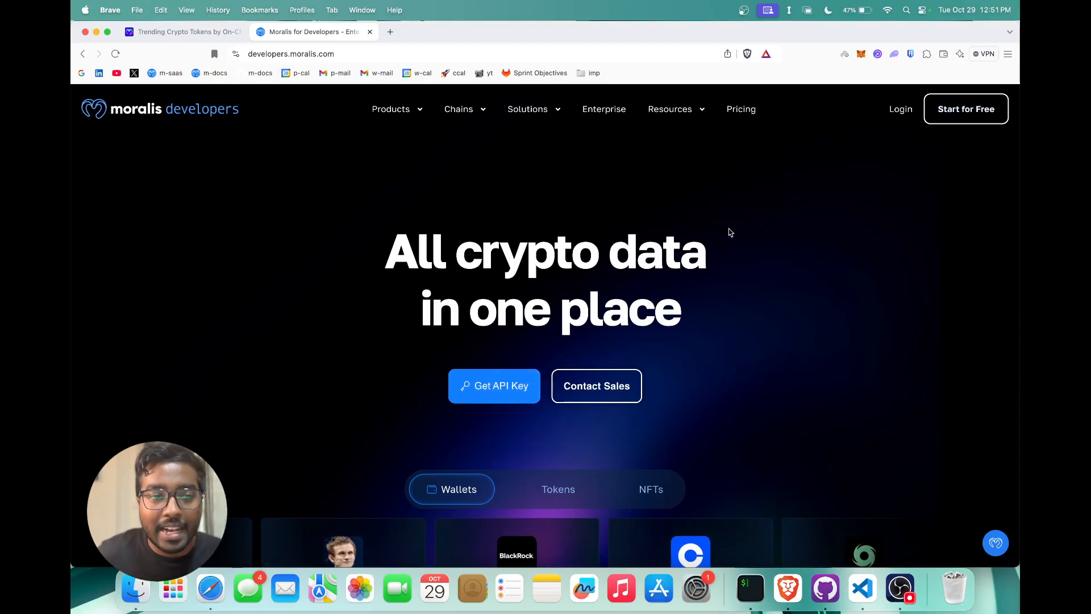
{"action": "mouse_move", "coordinate": [726, 234]}
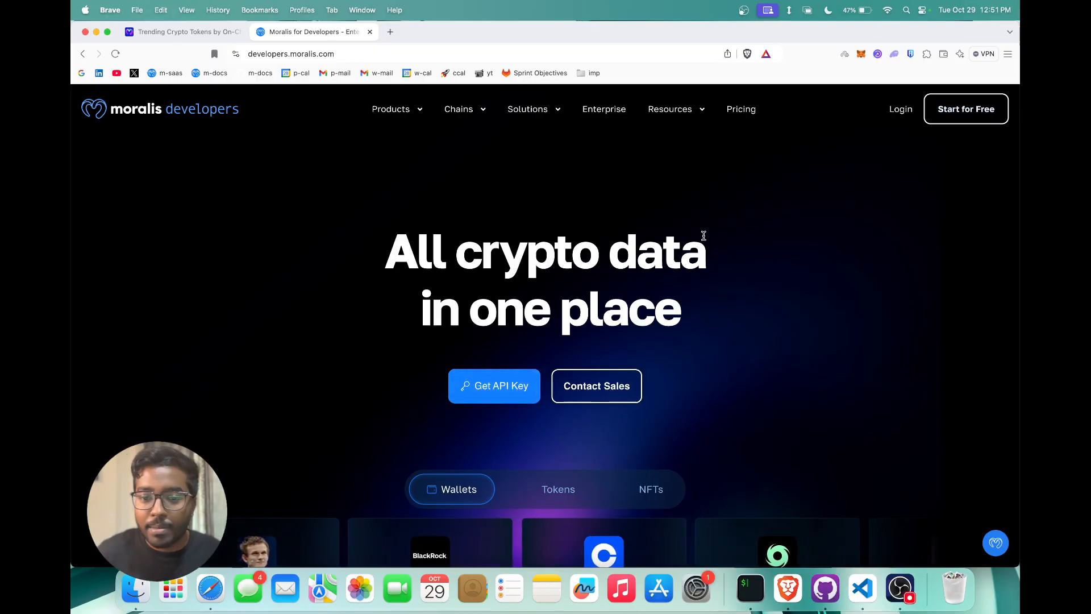
- Scroll through the Moralis landing page and sign in to the admin dashboard
{"action": "scroll", "scroll_direction": "down", "scroll_amount": 3}
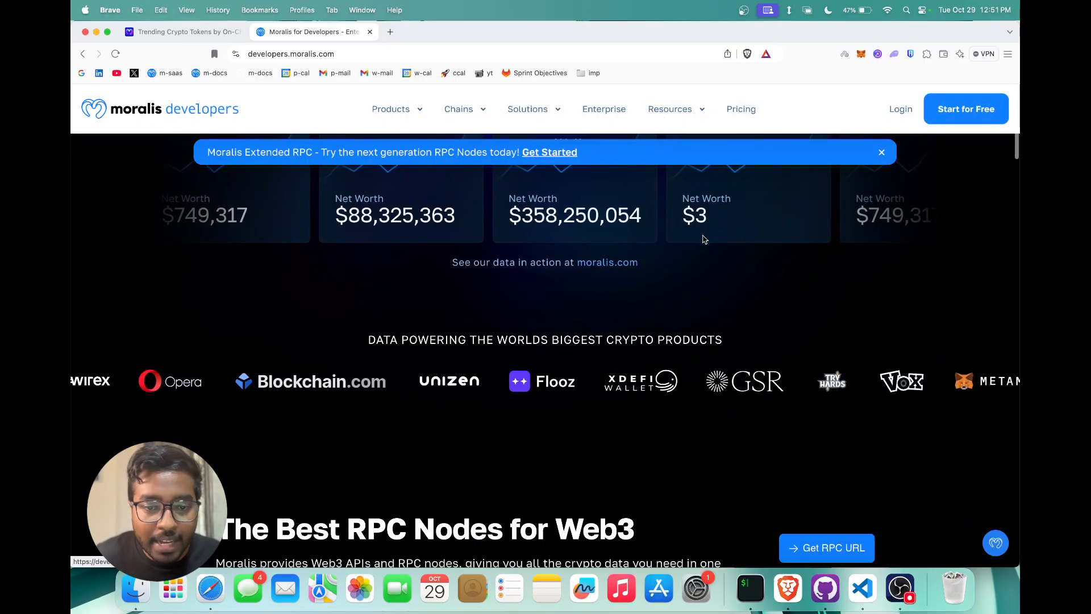
{"action": "scroll", "scroll_direction": "down", "scroll_amount": 3}
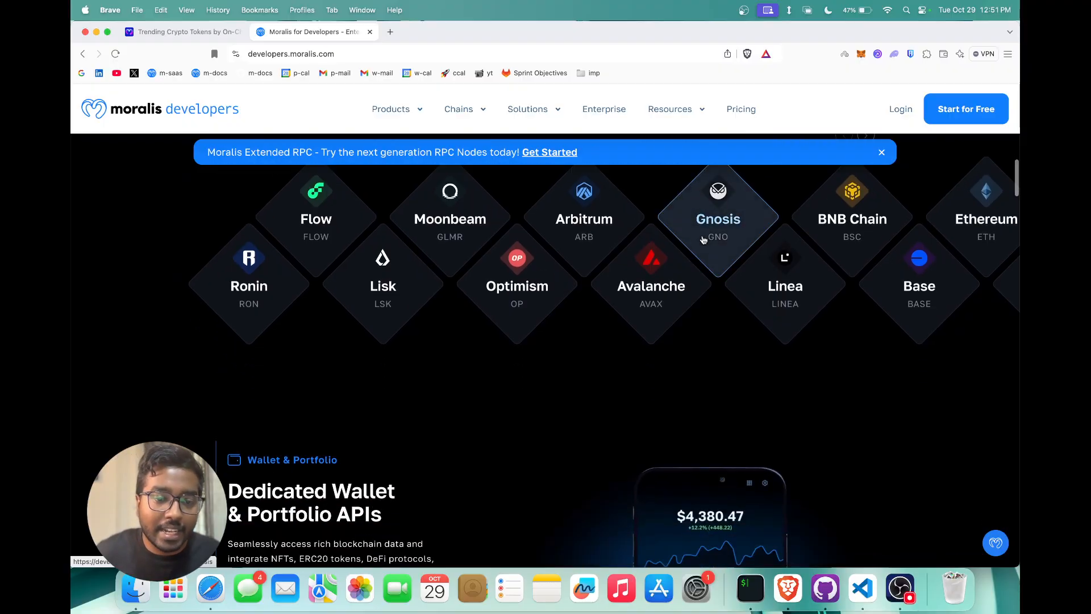
{"action": "scroll", "scroll_direction": "down", "scroll_amount": 3}
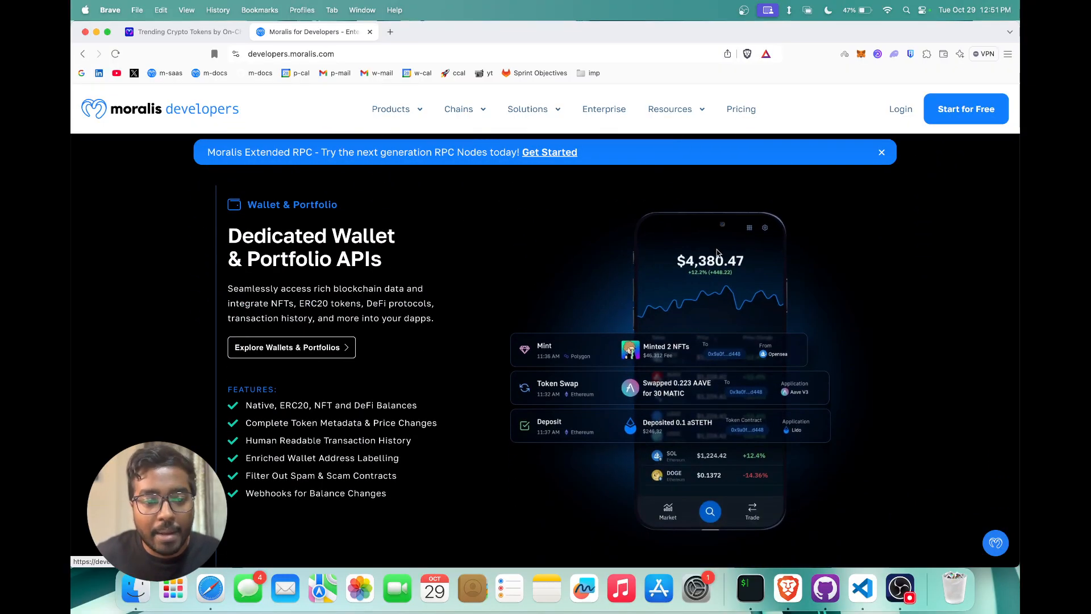
{"action": "scroll", "scroll_direction": "down", "scroll_amount": 3}
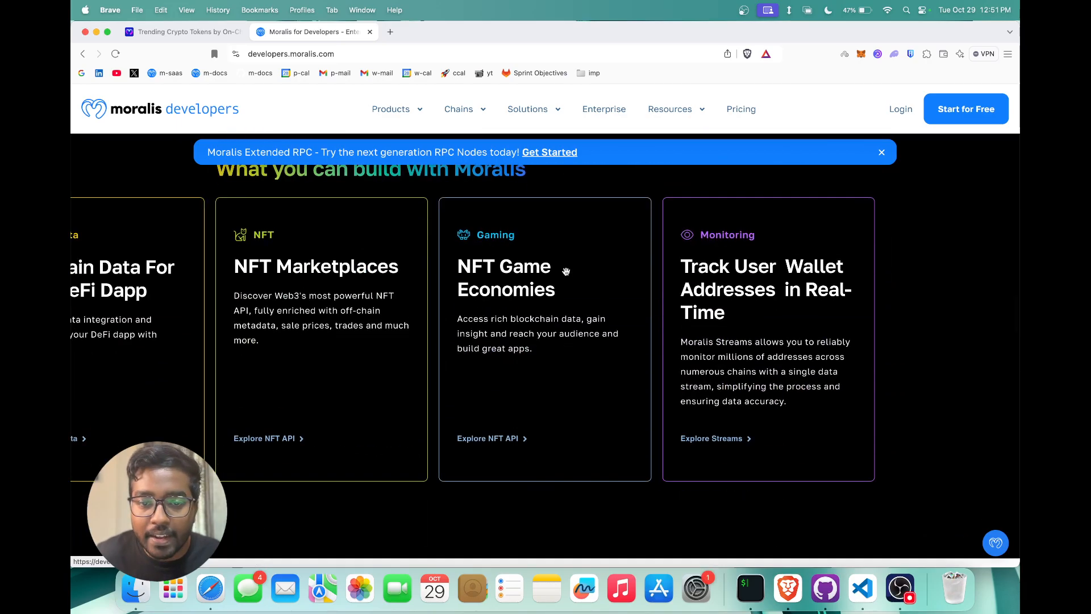
{"action": "scroll", "scroll_direction": "up", "scroll_amount": 3}
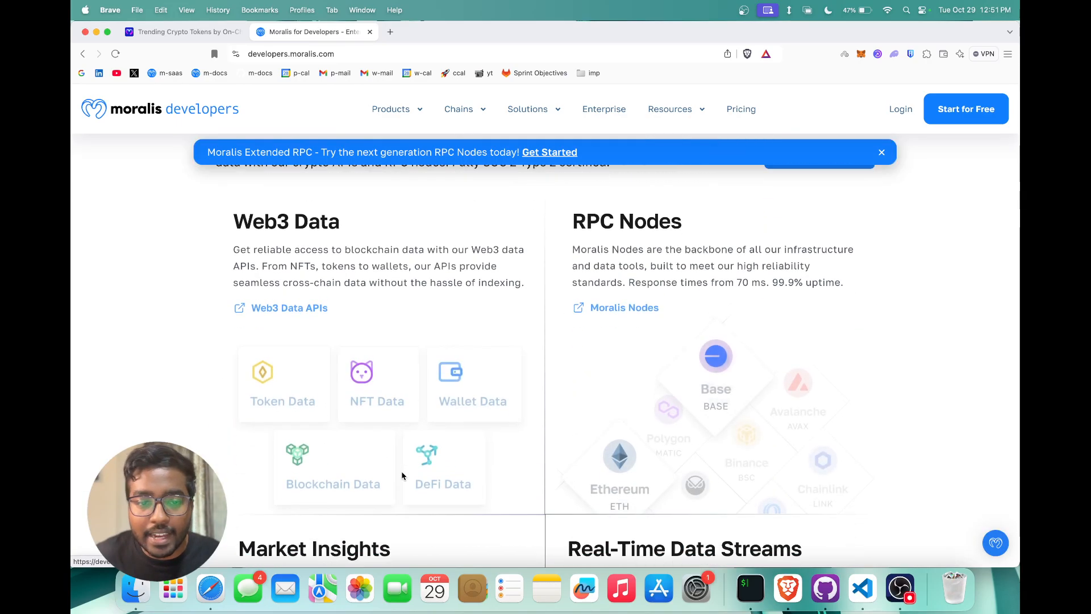
{"action": "scroll", "scroll_direction": "down", "scroll_amount": 3}
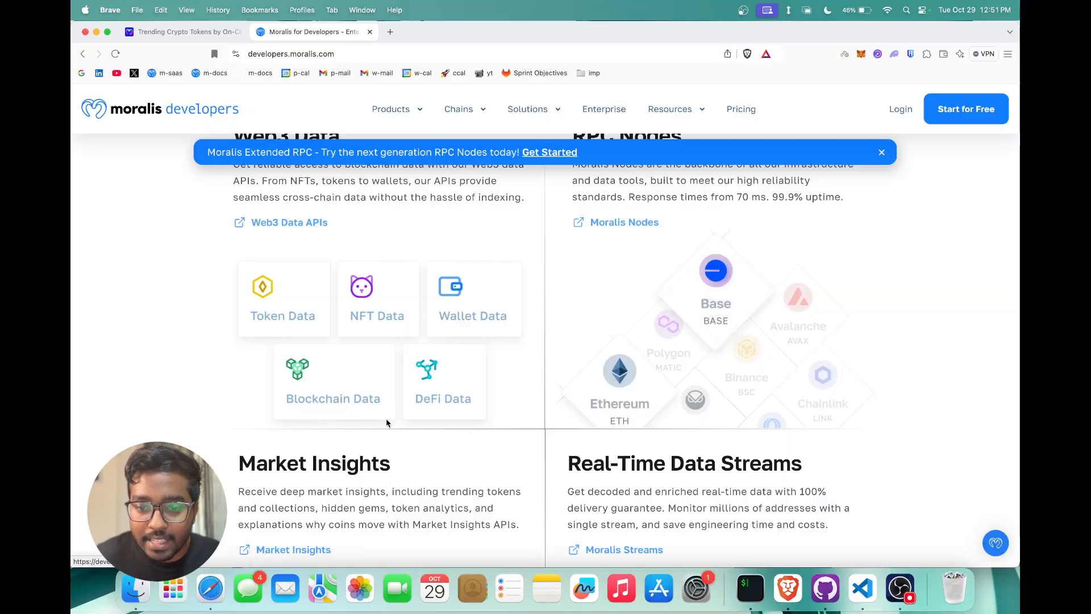
{"action": "scroll", "scroll_direction": "up", "scroll_amount": 3}
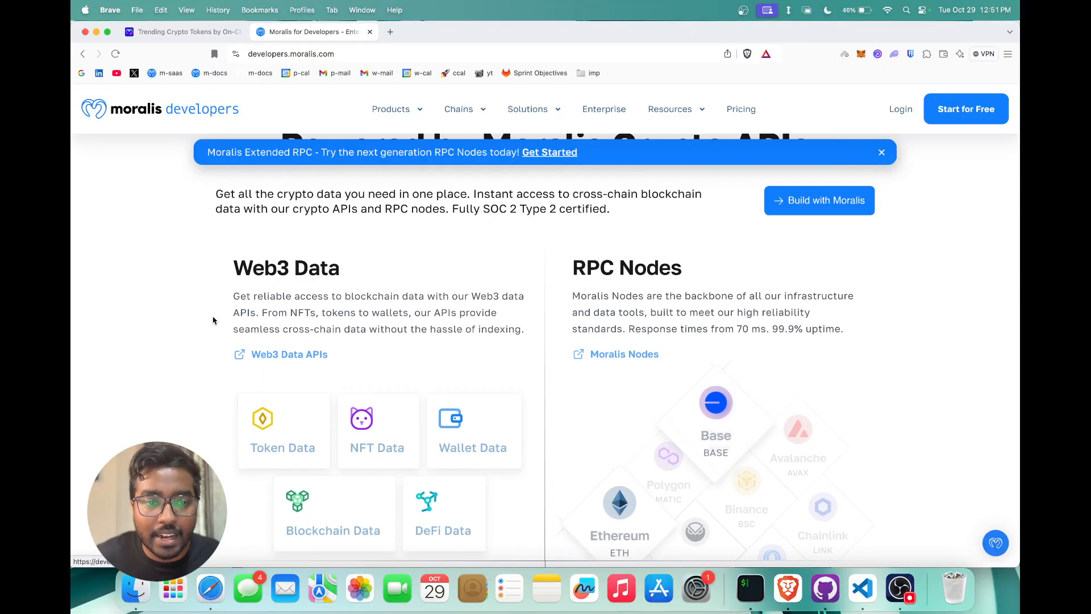
{"action": "mouse_move", "coordinate": [556, 444]}
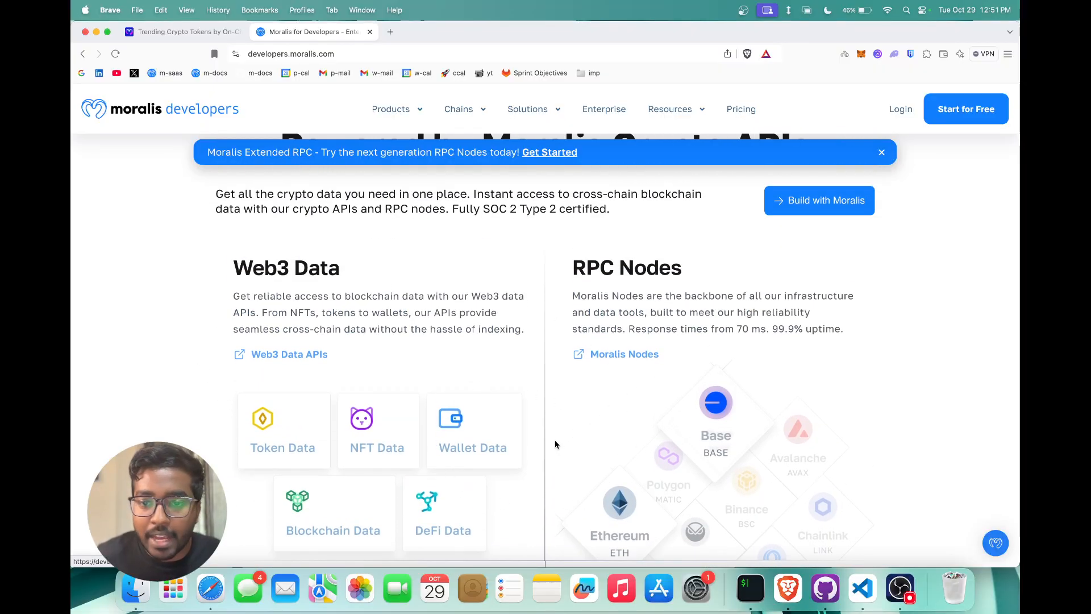
{"action": "scroll", "scroll_direction": "down", "scroll_amount": 3}
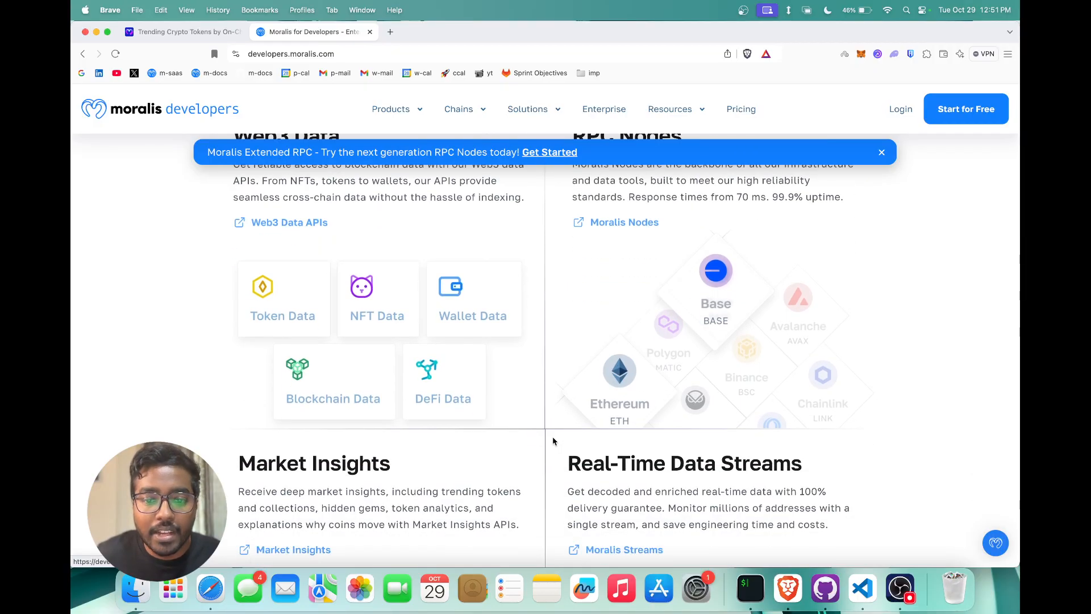
{"action": "scroll", "scroll_direction": "down", "scroll_amount": 3}
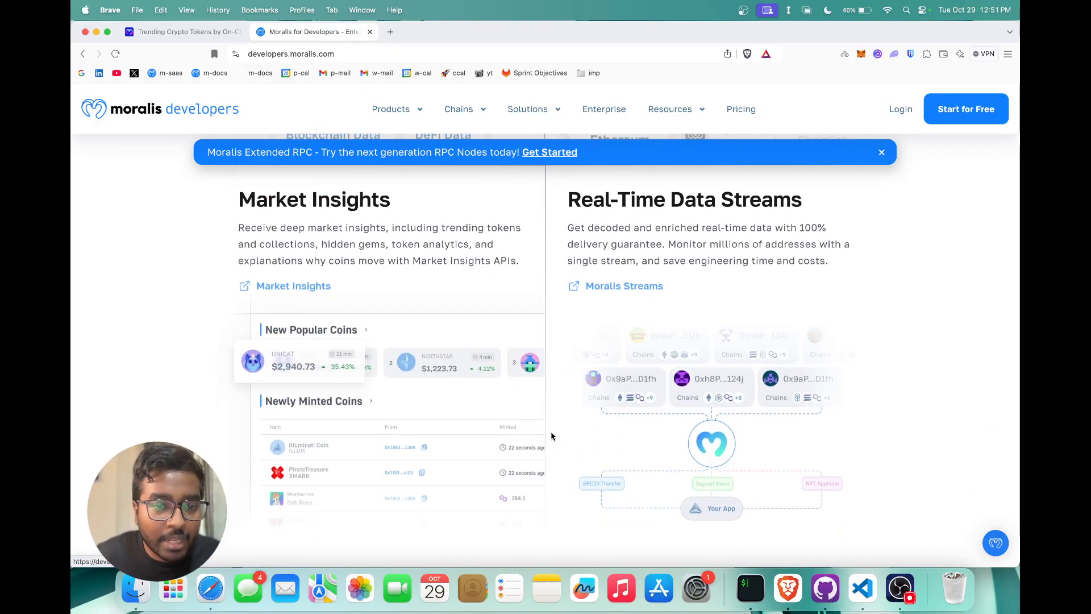
{"action": "scroll", "scroll_direction": "down", "scroll_amount": 3}
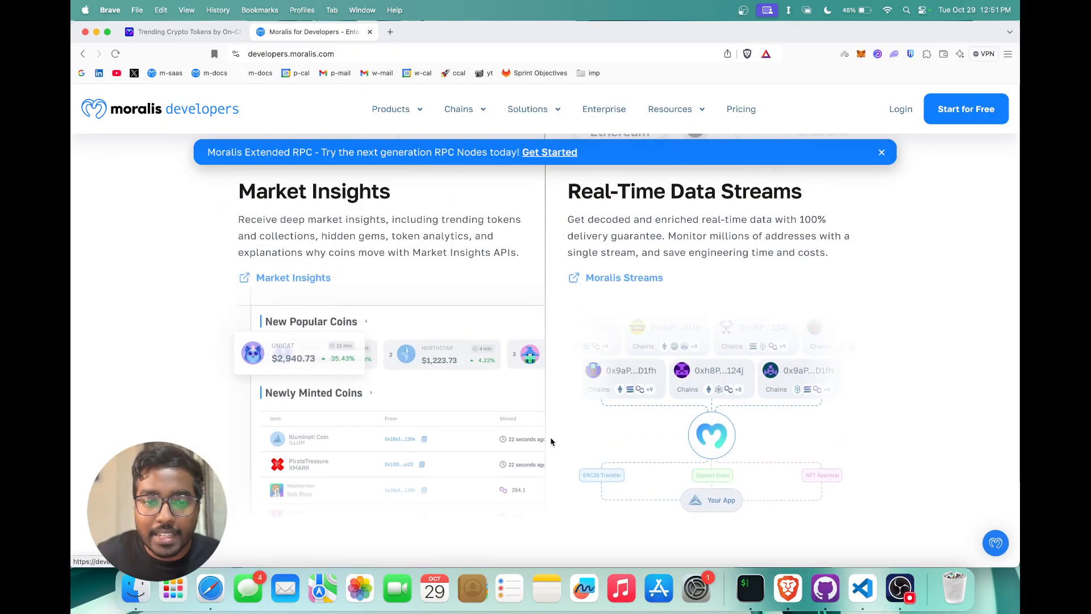
{"action": "scroll", "scroll_direction": "down", "scroll_amount": 3}
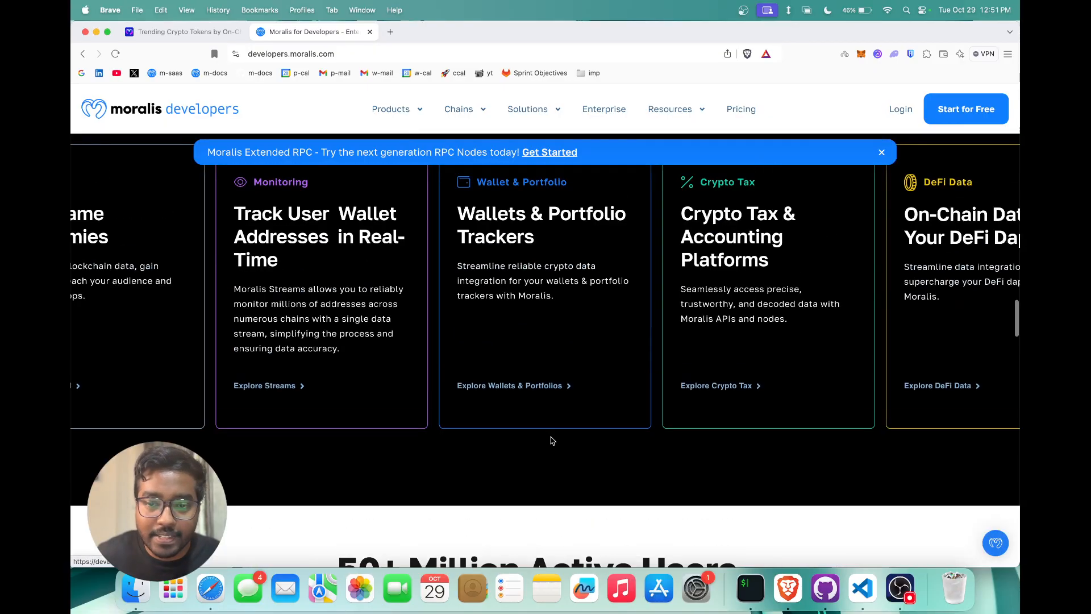
{"action": "scroll", "scroll_direction": "up", "scroll_amount": 3}
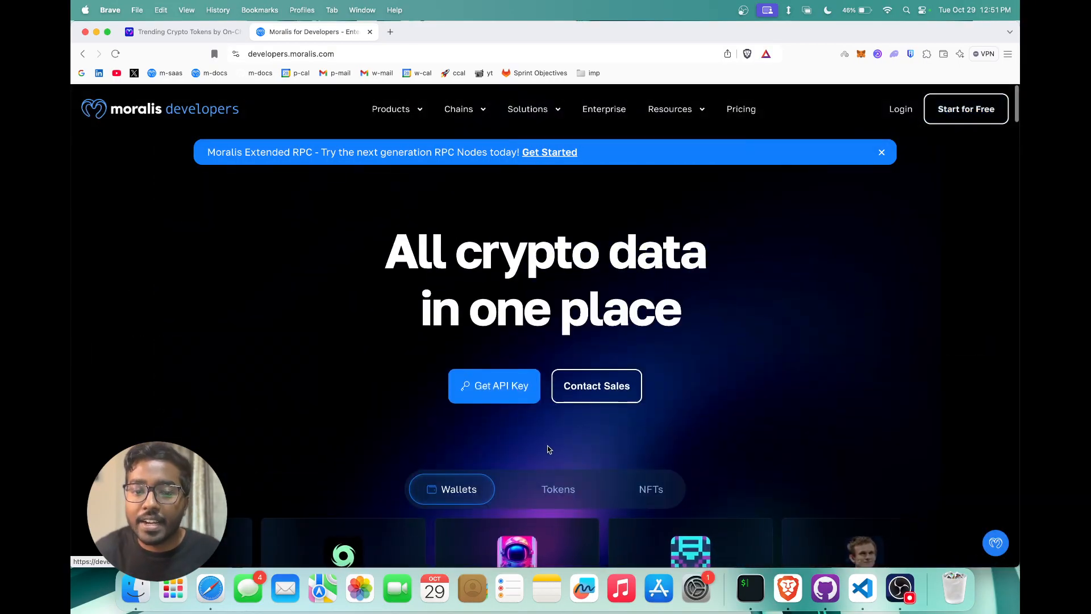
{"action": "left_click", "coordinate": [900, 109]}
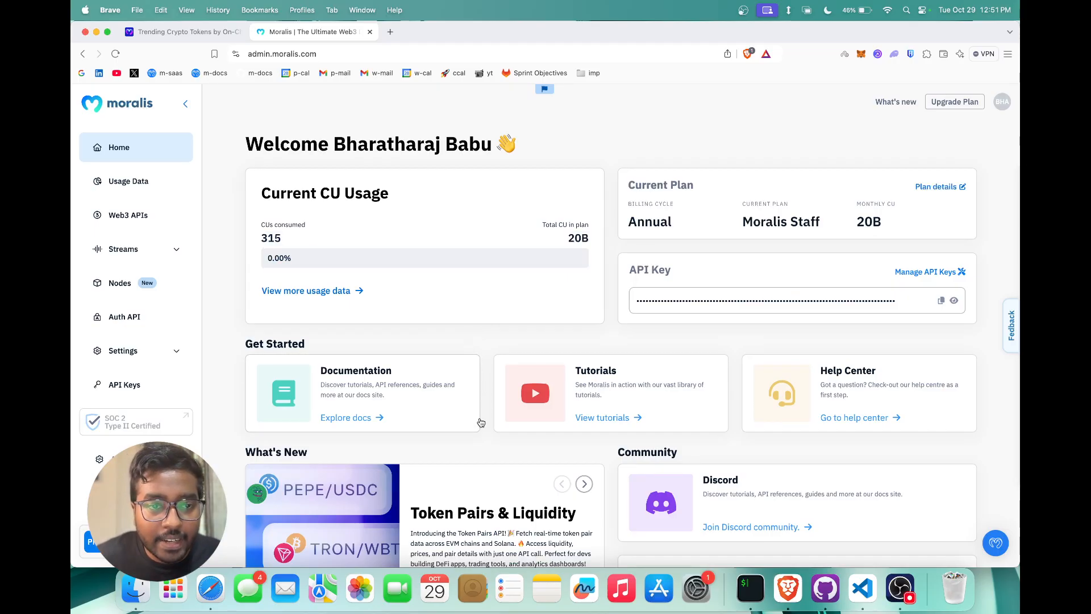
{"action": "mouse_move", "coordinate": [548, 266]}
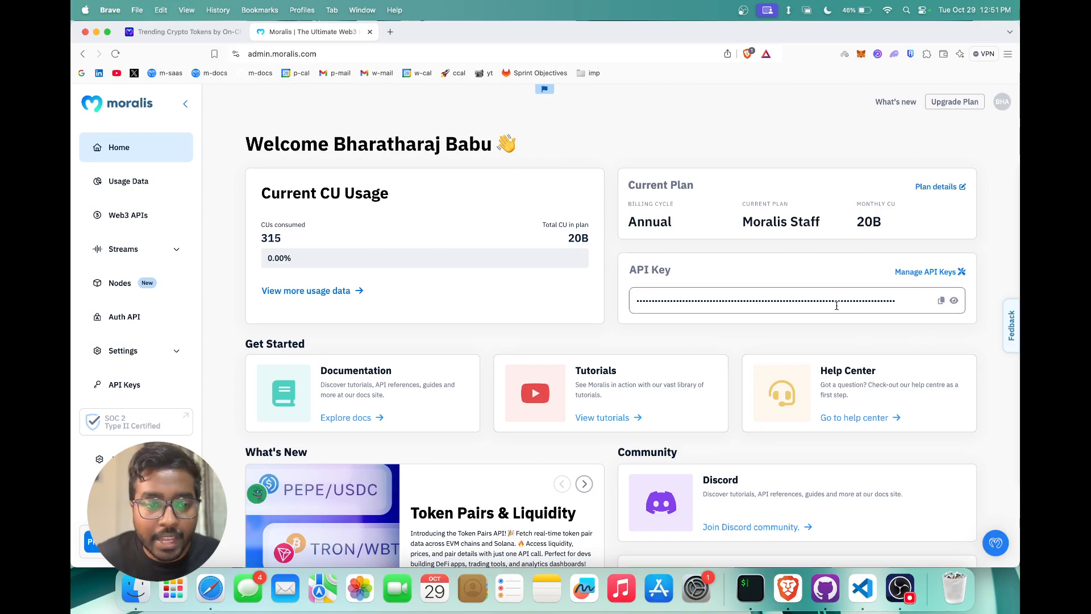
{"action": "mouse_move", "coordinate": [645, 431]}
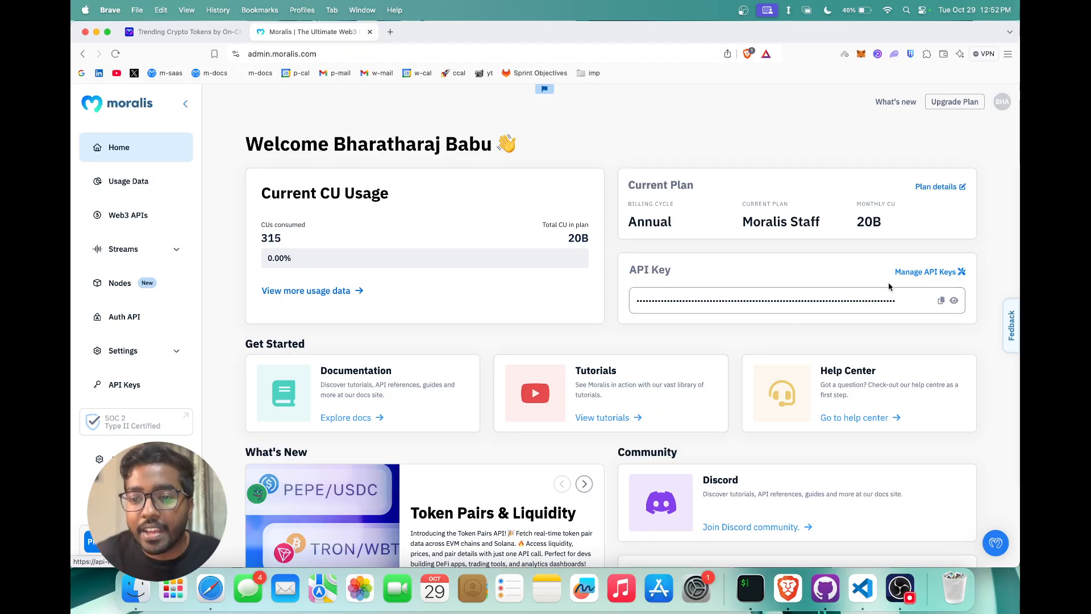
- Copy the account's API key from the dashboard home
{"action": "left_click", "coordinate": [940, 300]}
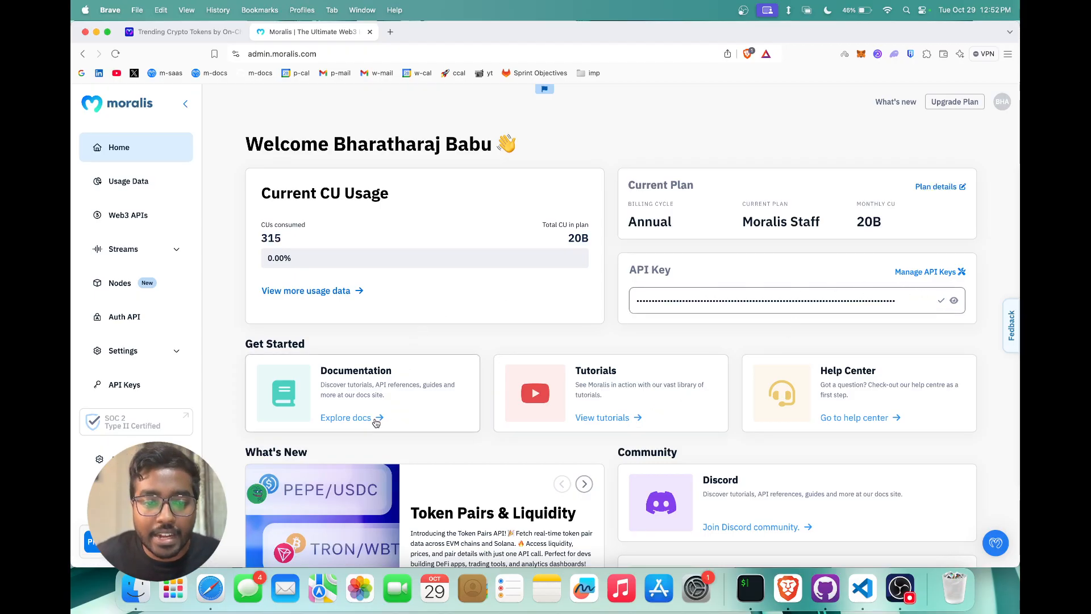
- Open the developer documentation and scroll to the Popular APIs list
{"action": "left_click", "coordinate": [345, 417]}
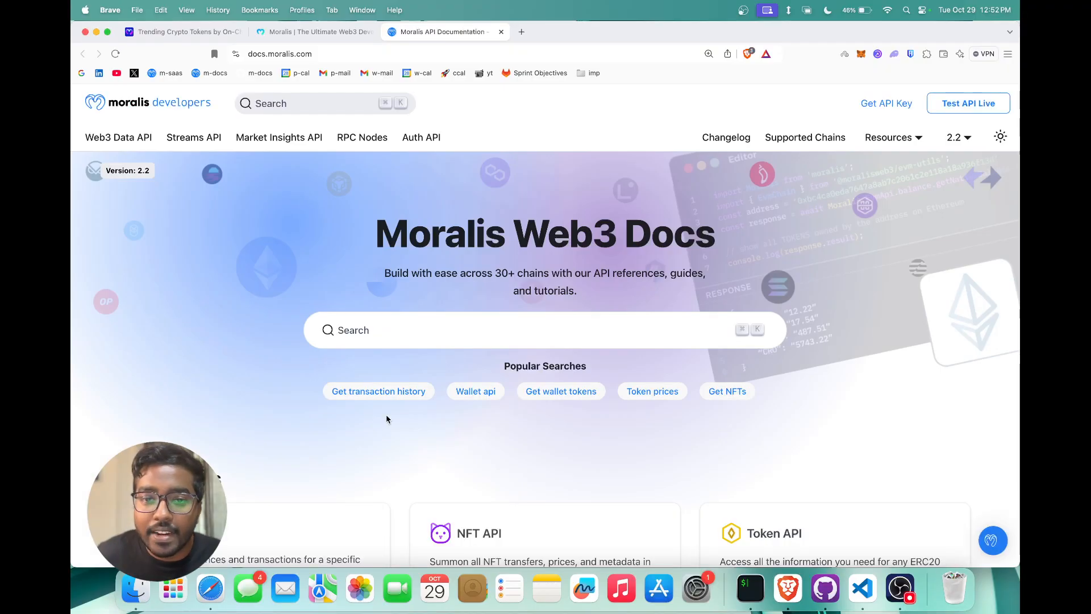
{"action": "scroll", "scroll_direction": "down", "scroll_amount": 3}
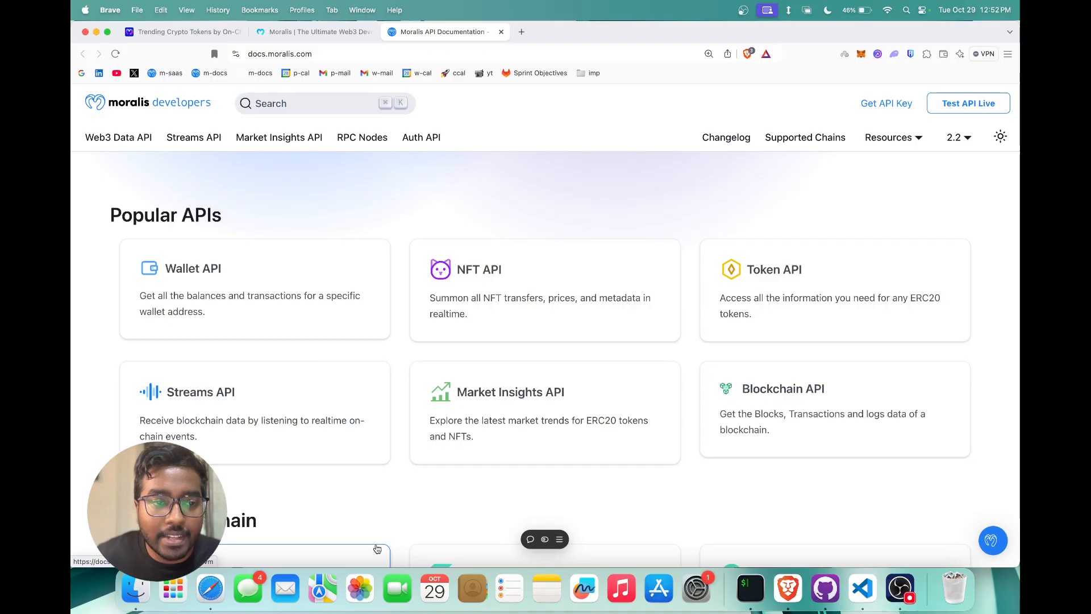
{"action": "mouse_move", "coordinate": [285, 302]}
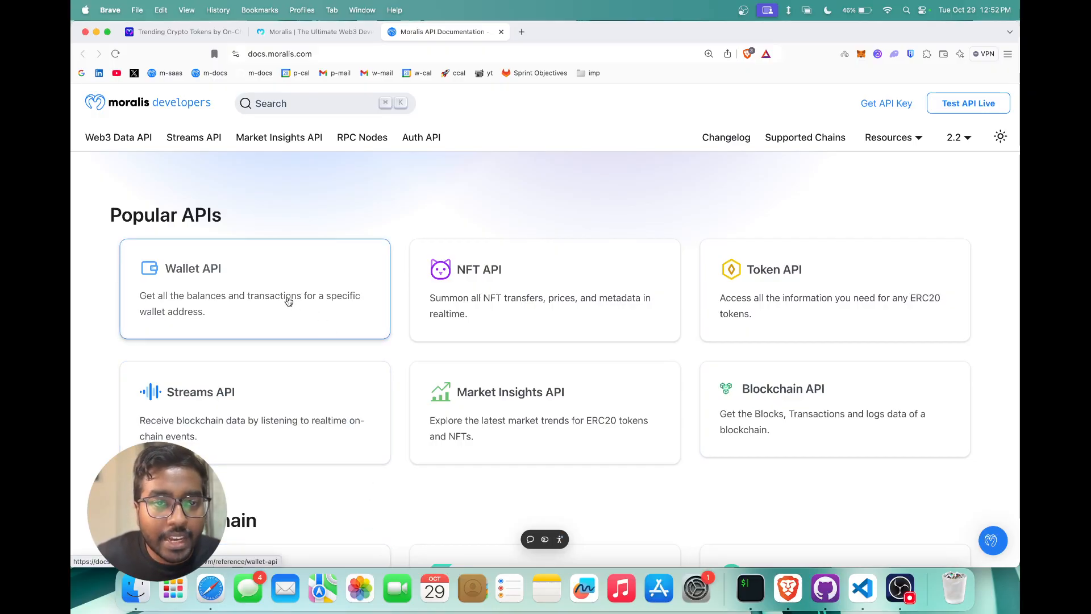
{"action": "mouse_move", "coordinate": [234, 308]}
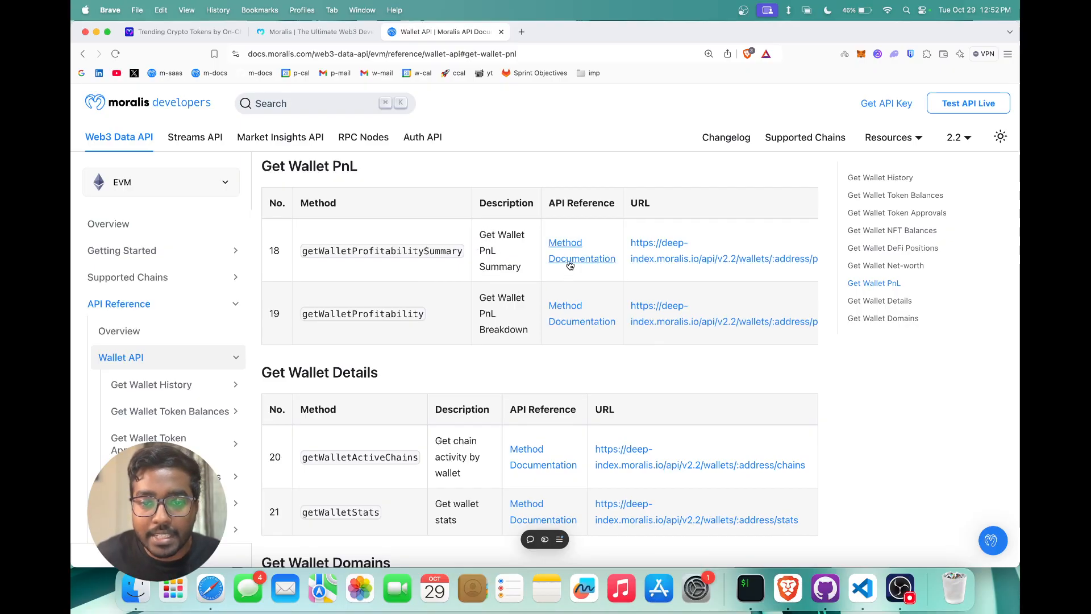
- Open the getWalletProfitabilitySummary reference and review its cURL request and sample response
{"action": "left_click", "coordinate": [582, 249]}
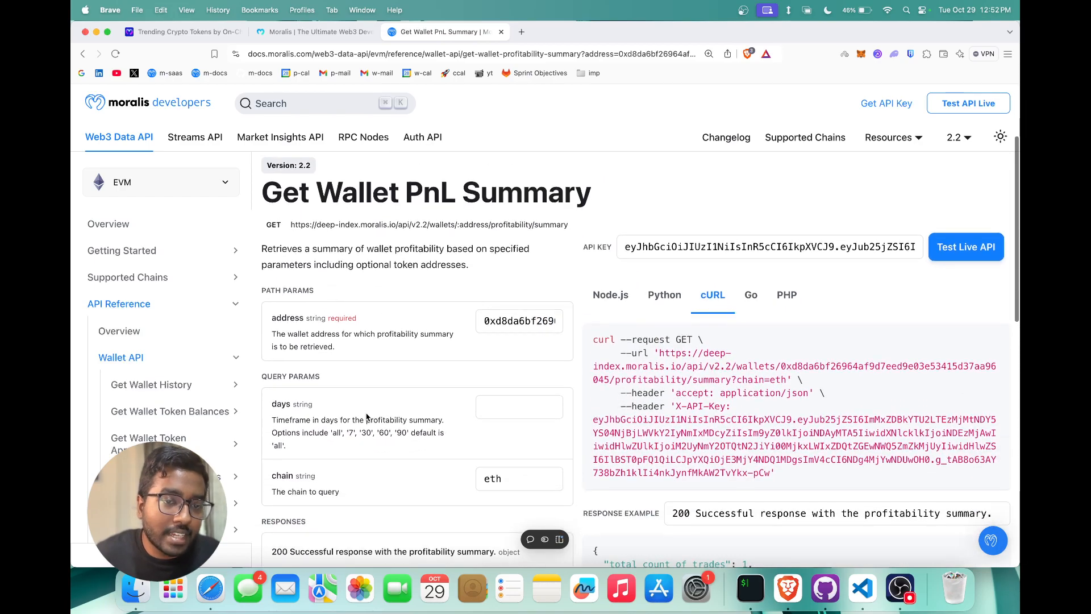
{"action": "scroll", "scroll_direction": "up", "scroll_amount": 3}
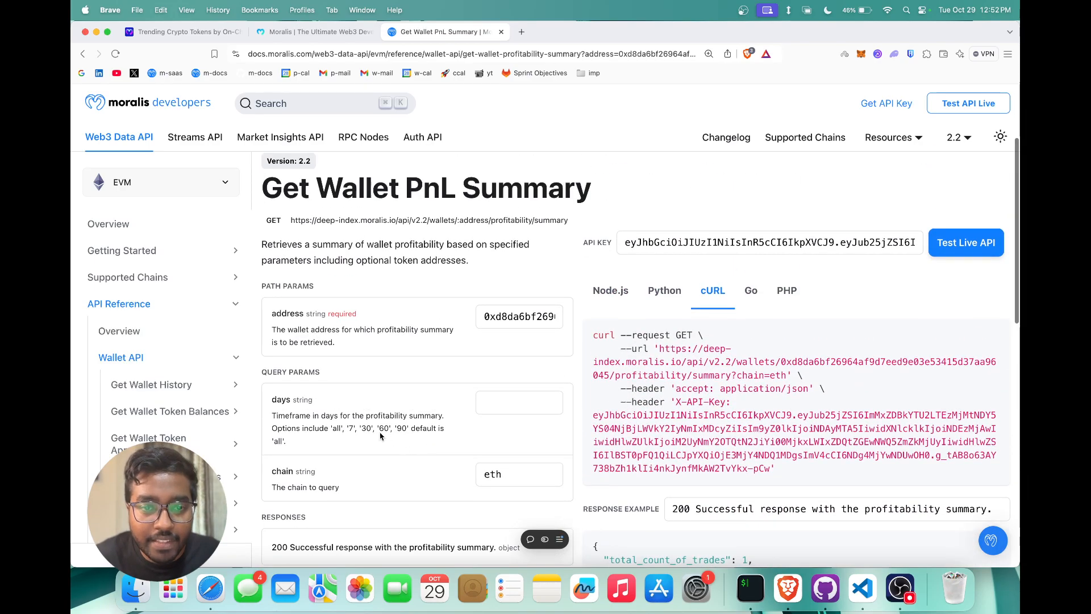
{"action": "scroll", "scroll_direction": "down", "scroll_amount": 3}
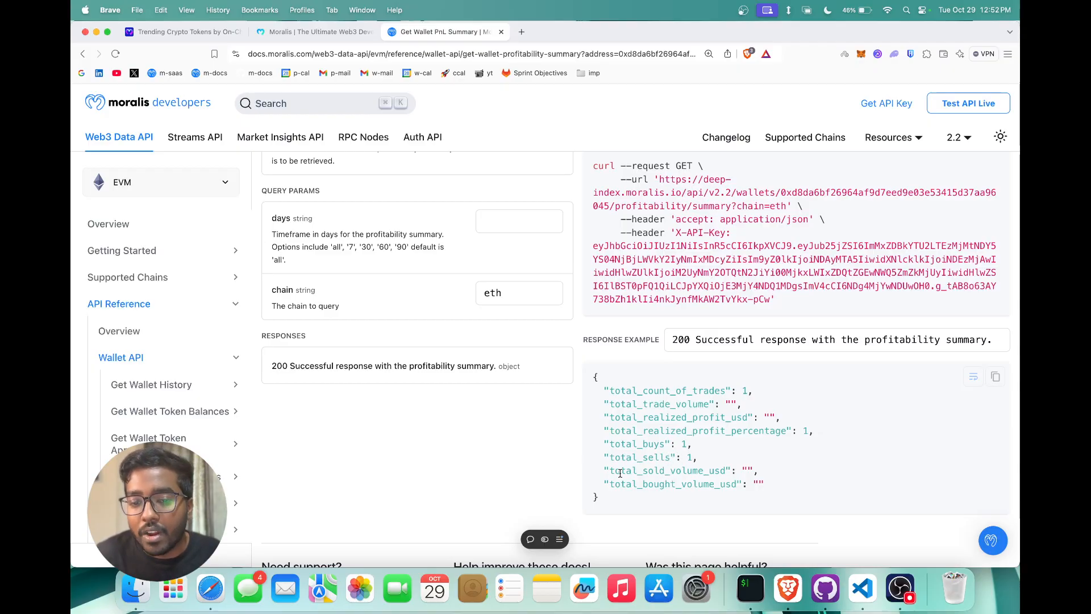
{"action": "mouse_move", "coordinate": [800, 484]}
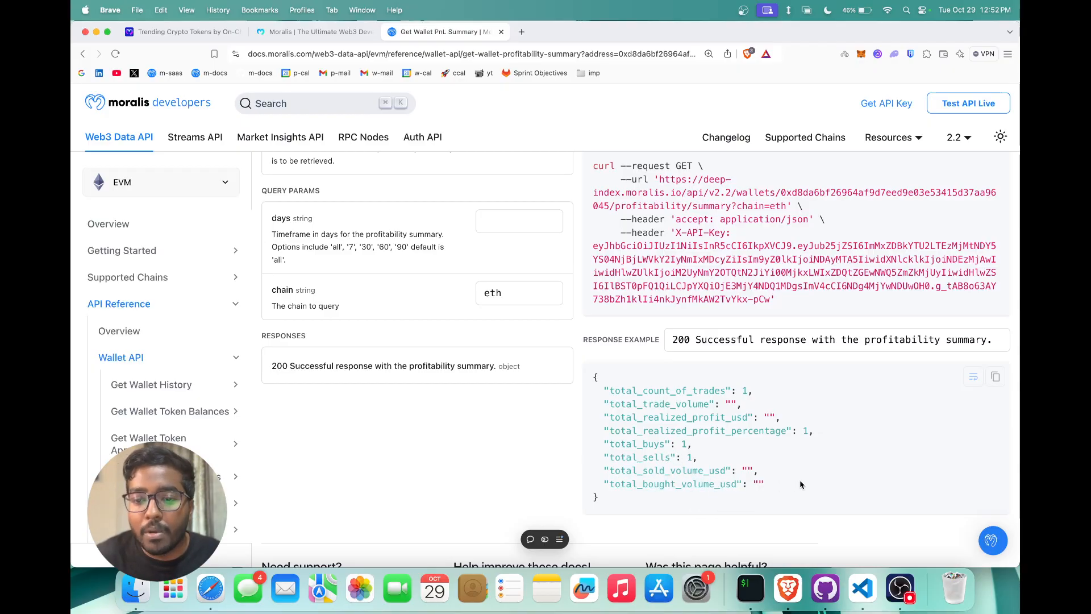
{"action": "scroll", "scroll_direction": "up", "scroll_amount": 3}
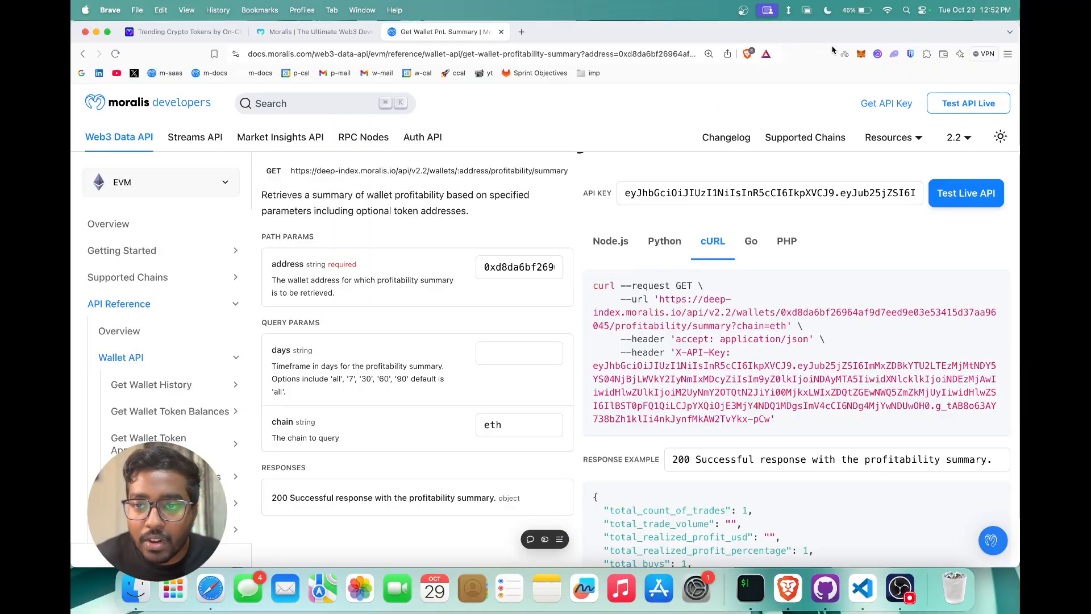
- Copy the wallet address 0xE6D5514b8De… from the extension for the PnL Summary request
{"action": "left_click", "coordinate": [861, 53]}
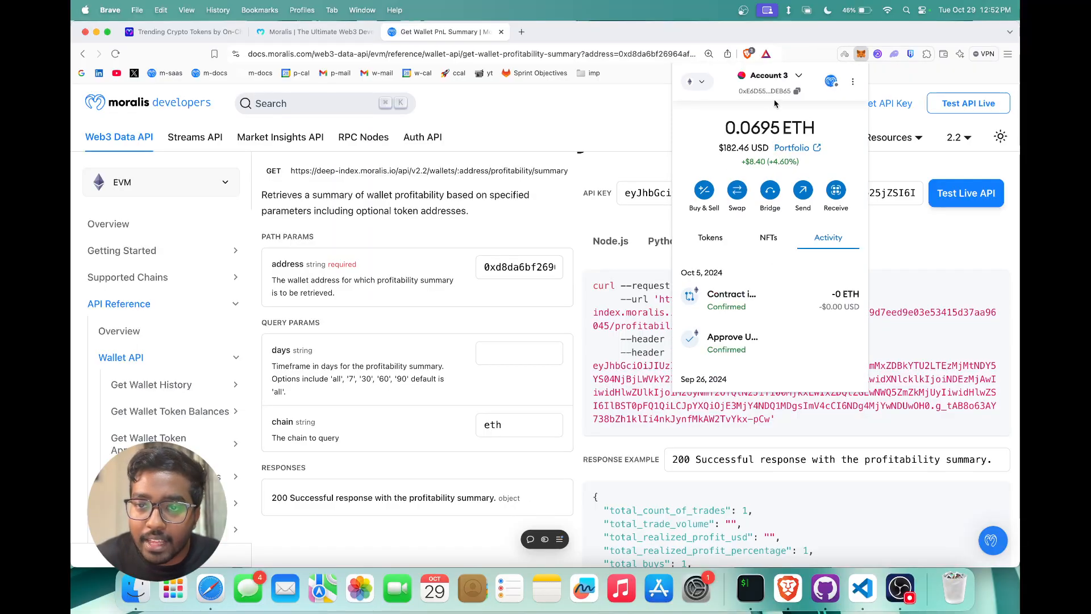
{"action": "left_click", "coordinate": [313, 32]}
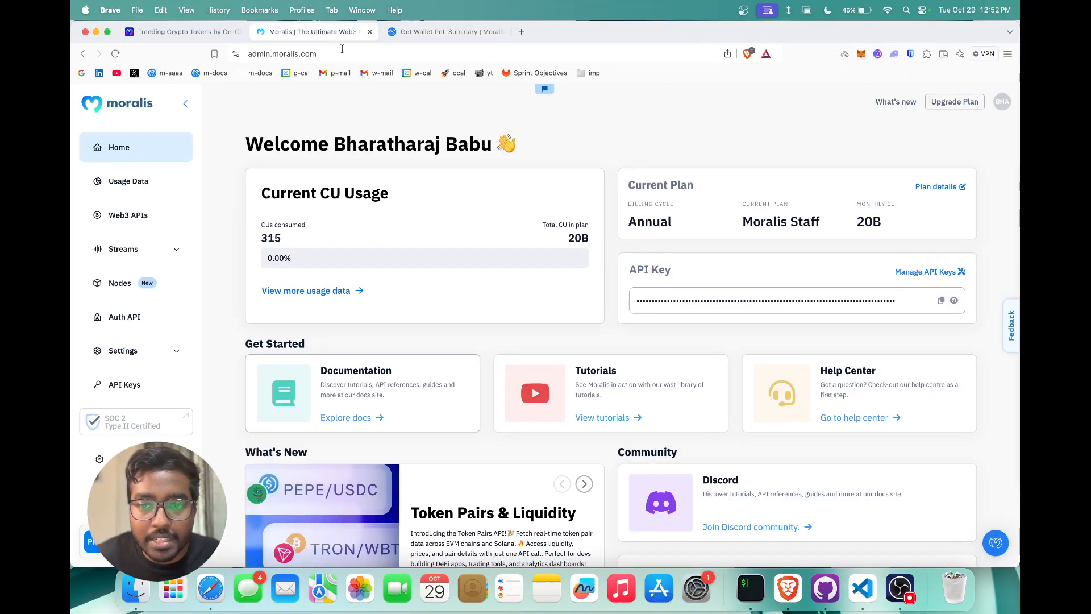
{"action": "left_click", "coordinate": [444, 32]}
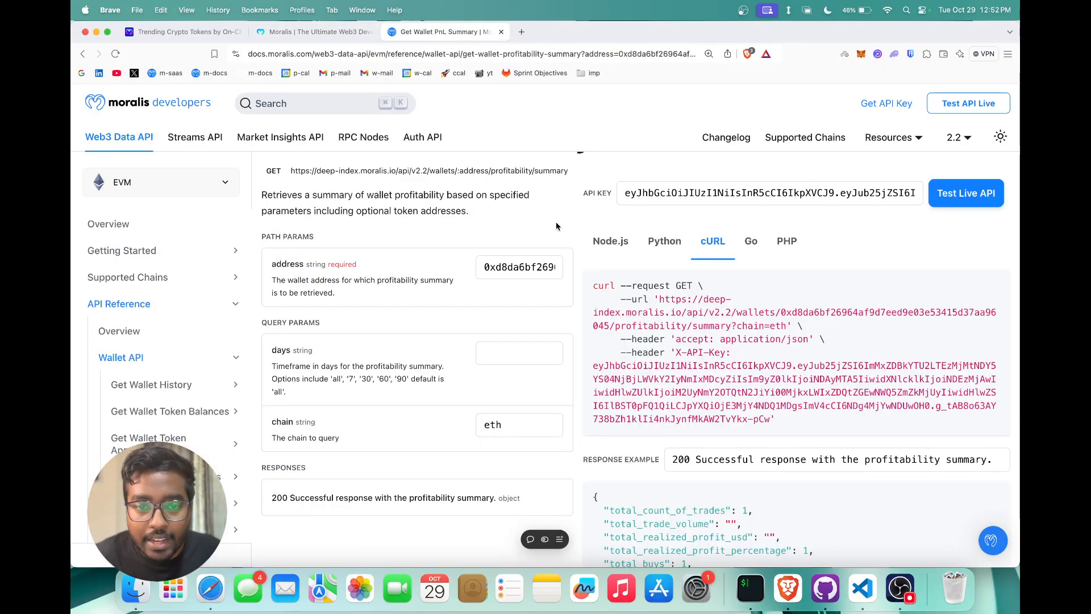
{"action": "left_click", "coordinate": [860, 53]}
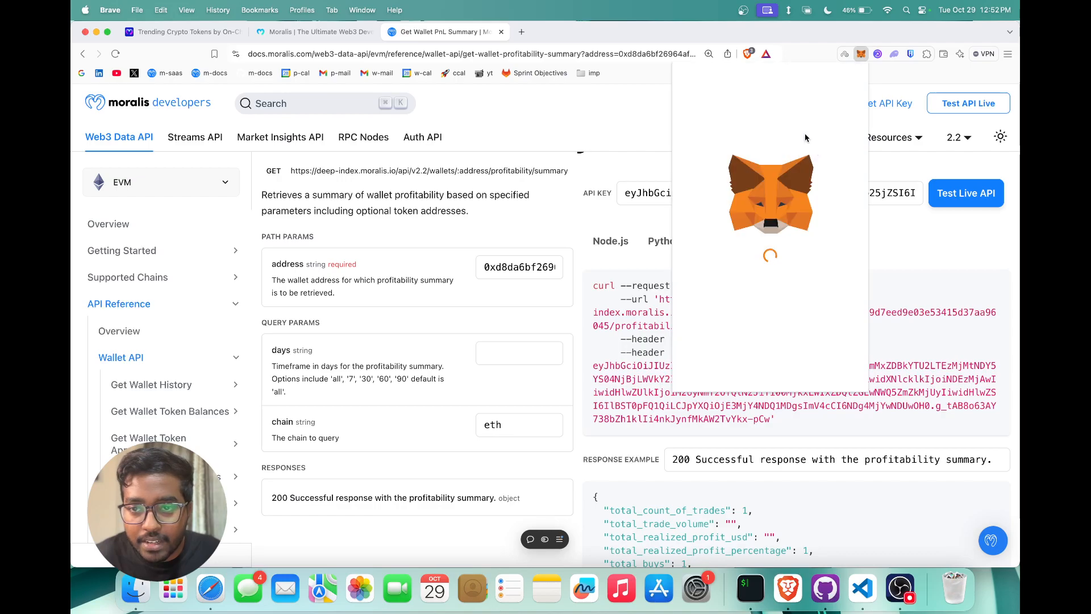
{"action": "left_click", "coordinate": [519, 266]}
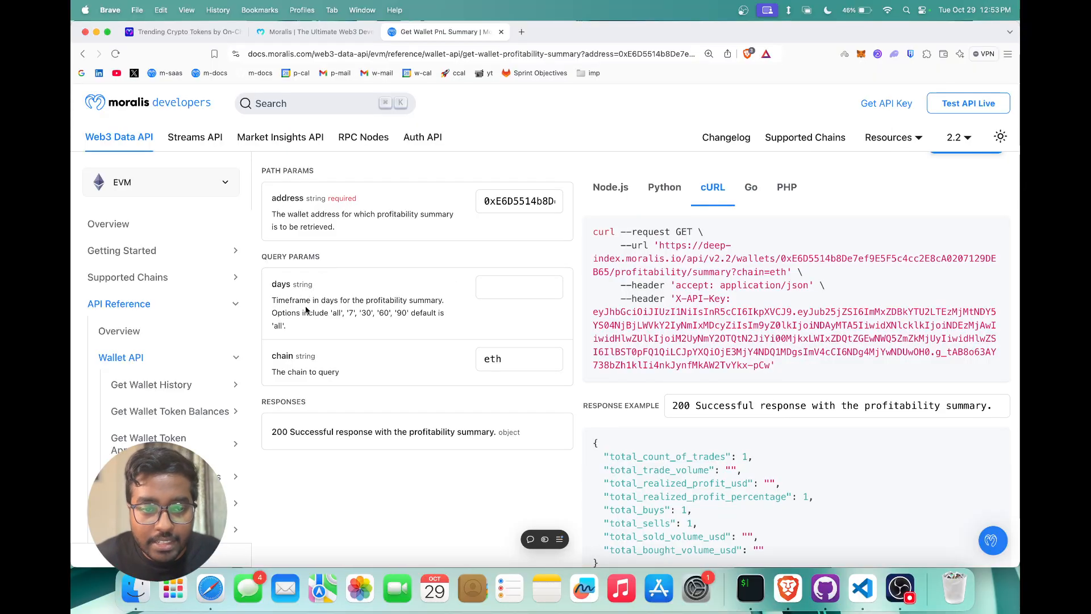
{"action": "mouse_move", "coordinate": [411, 358]}
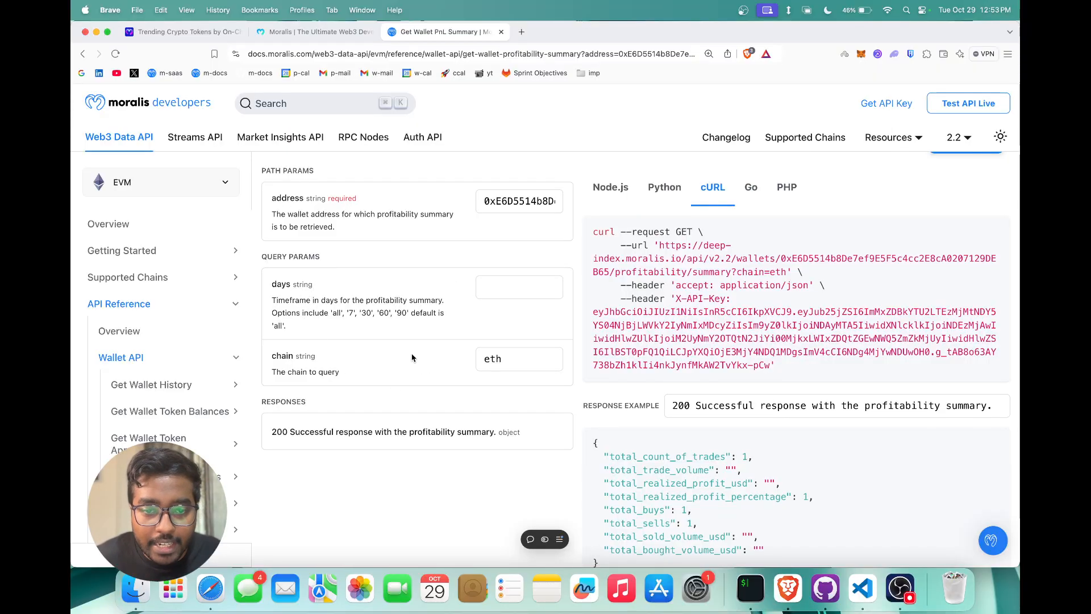
{"action": "scroll", "scroll_direction": "up", "scroll_amount": 3}
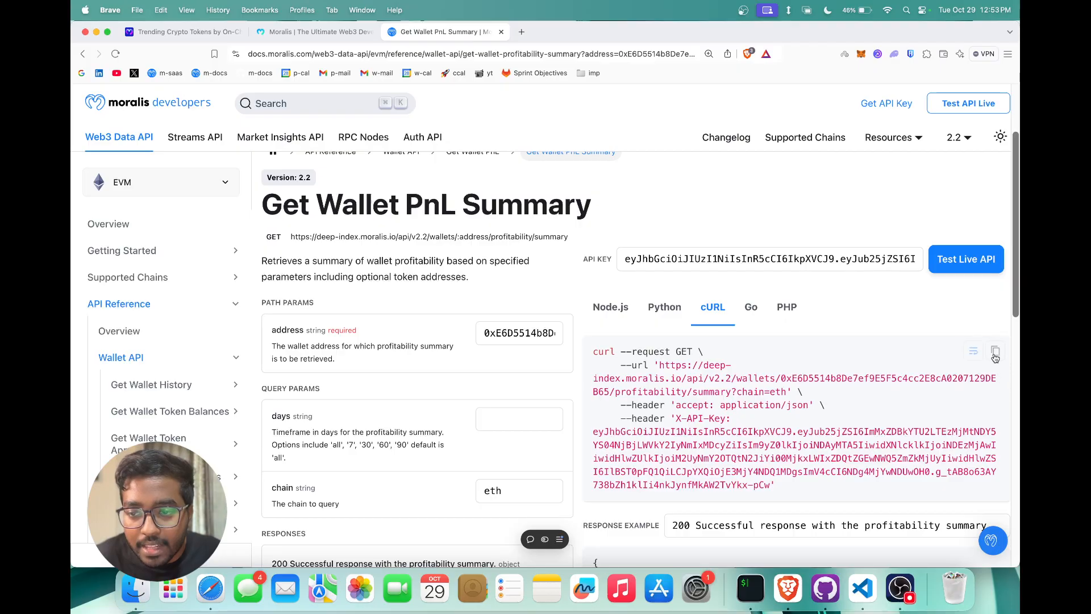
- Paste and run the PnL Summary curl request, returning 5 trades and -6.15% realized profit
{"action": "right_click", "coordinate": [750, 587]}
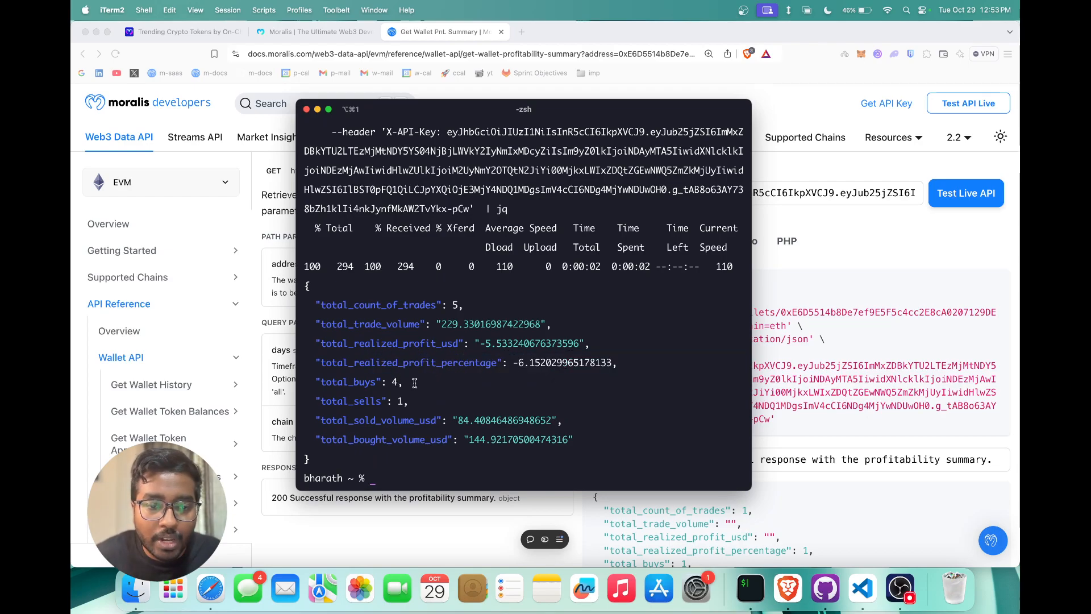
{"action": "mouse_move", "coordinate": [432, 442]}
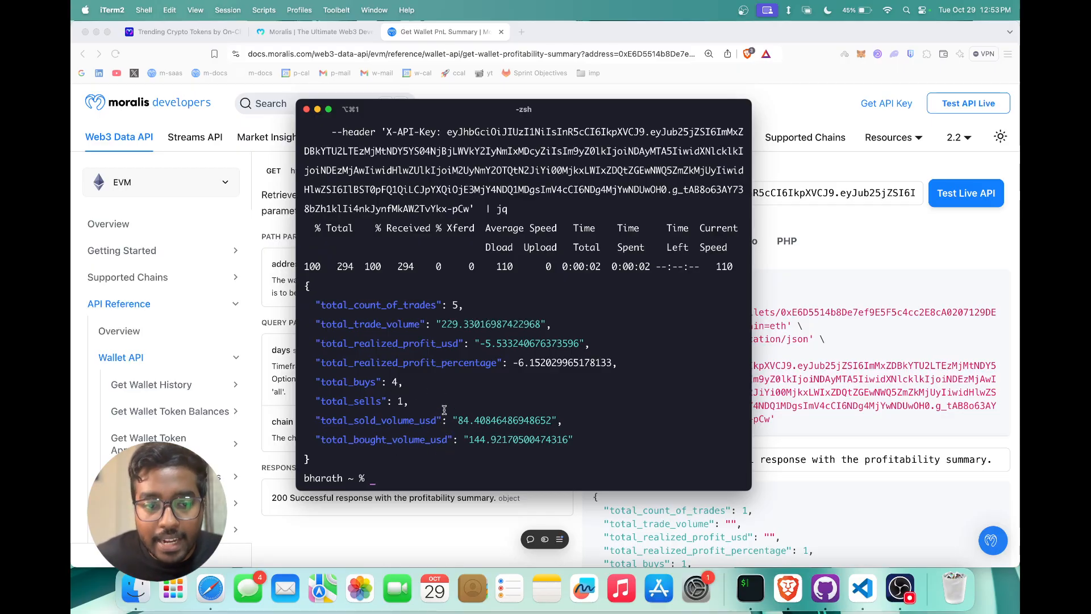
{"action": "mouse_move", "coordinate": [441, 406]}
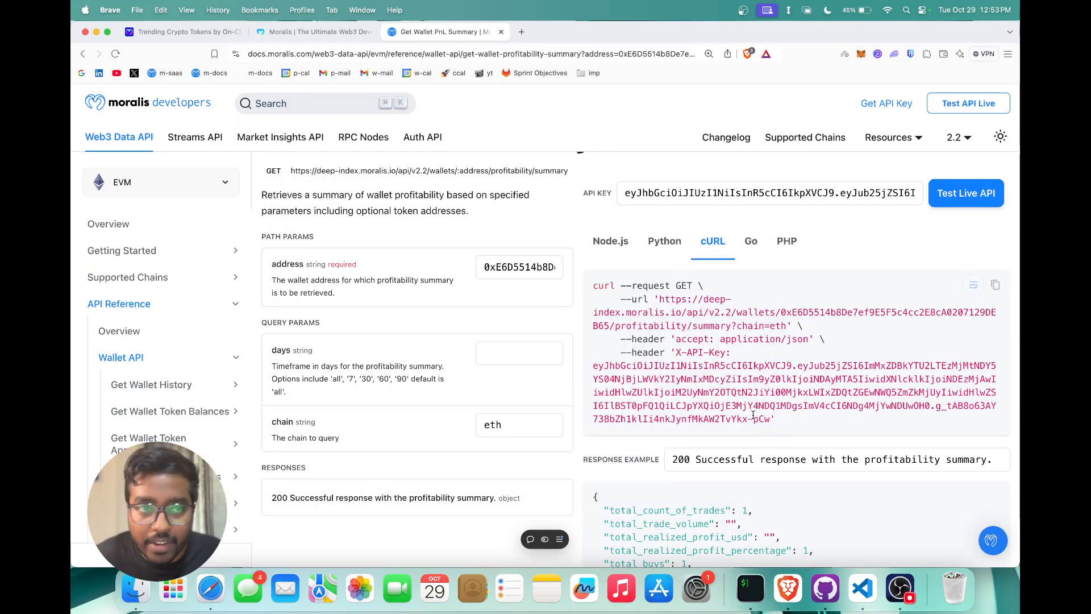
- Switch to moralis.com and open the connected wallet's Portfolio page
{"action": "left_click", "coordinate": [180, 32]}
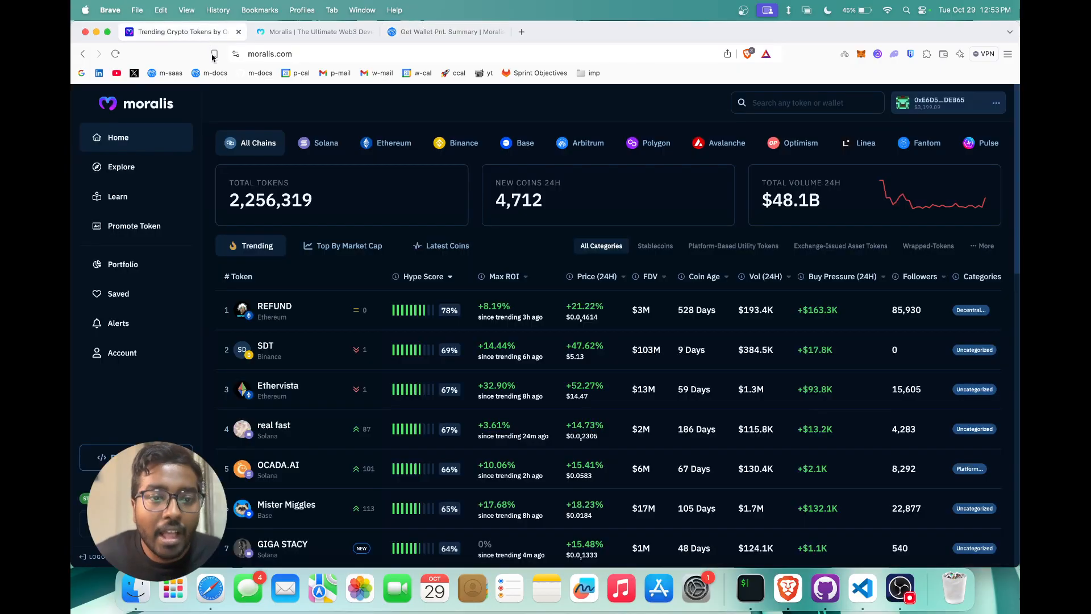
{"action": "mouse_move", "coordinate": [380, 289]}
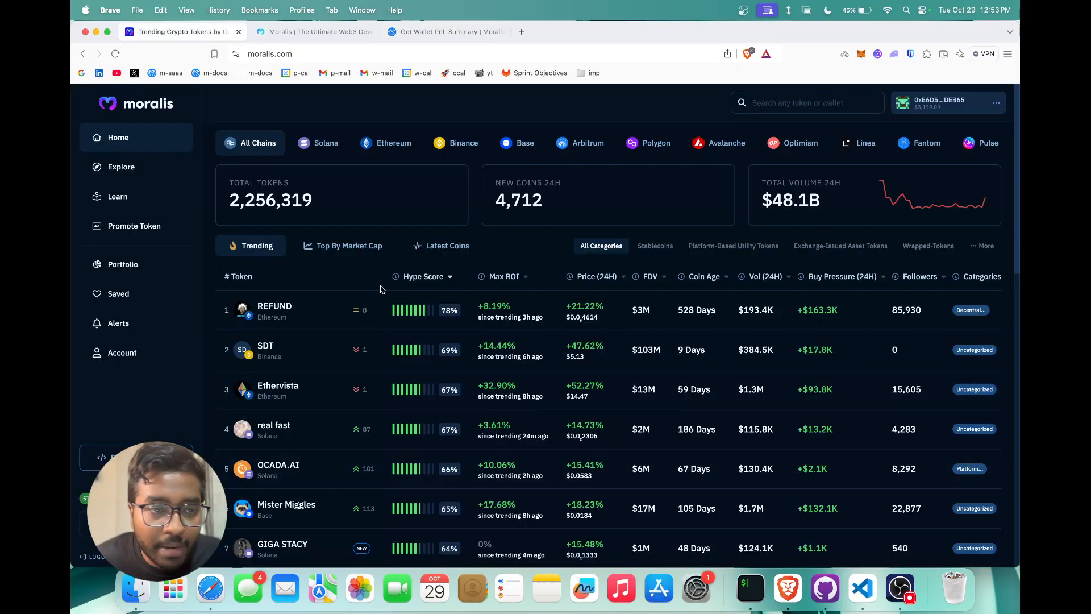
{"action": "mouse_move", "coordinate": [123, 265]}
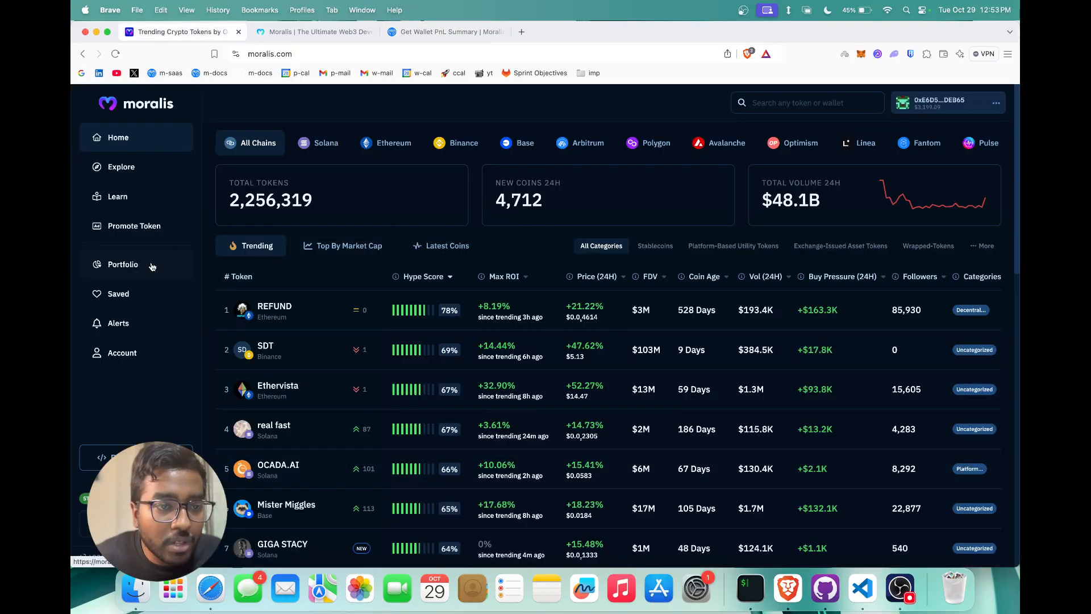
{"action": "left_click", "coordinate": [123, 264]}
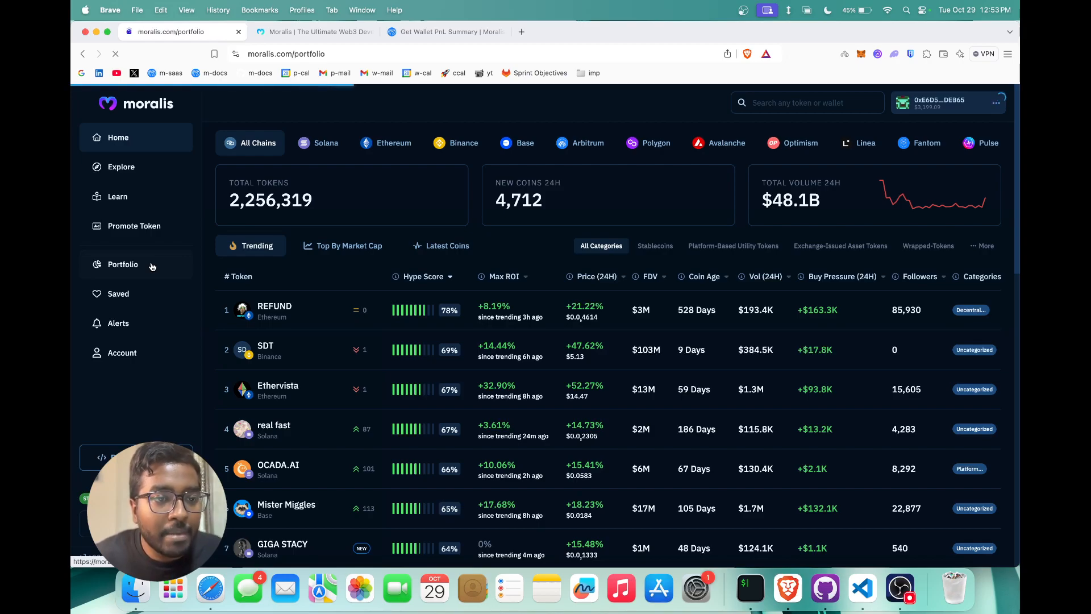
- Compare the wallet's trading stats across the 7, 30, 60 day and all-time ranges
{"action": "left_click", "coordinate": [123, 264]}
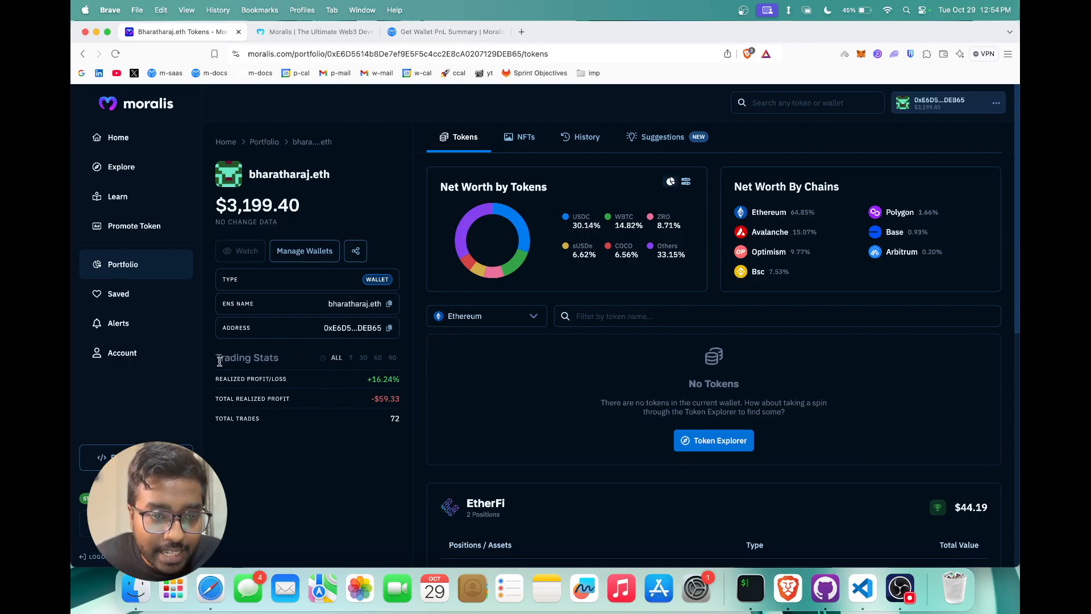
{"action": "mouse_move", "coordinate": [298, 421]}
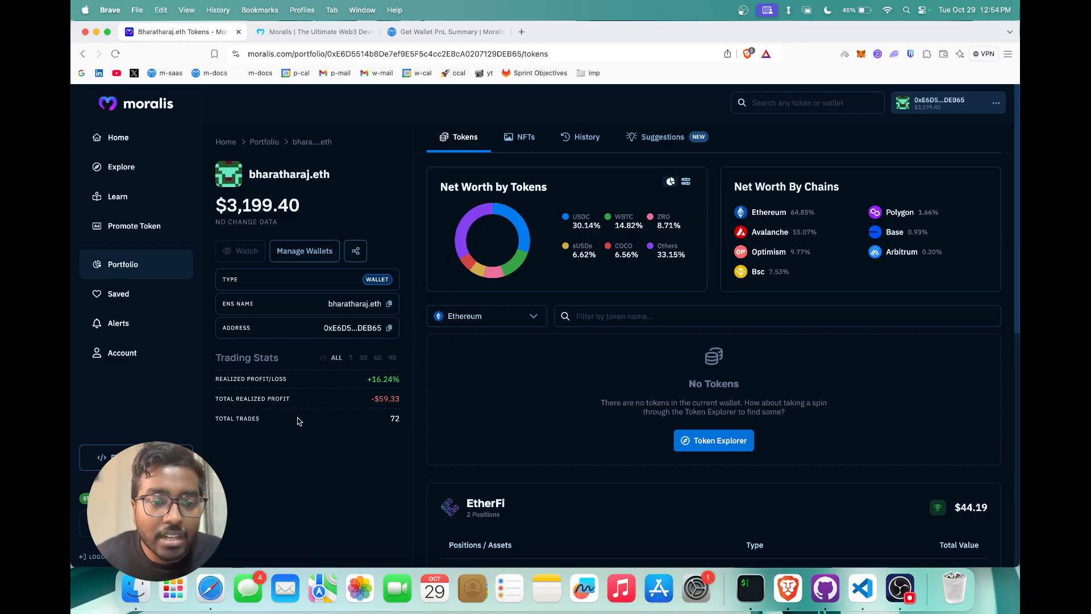
{"action": "mouse_move", "coordinate": [293, 382]}
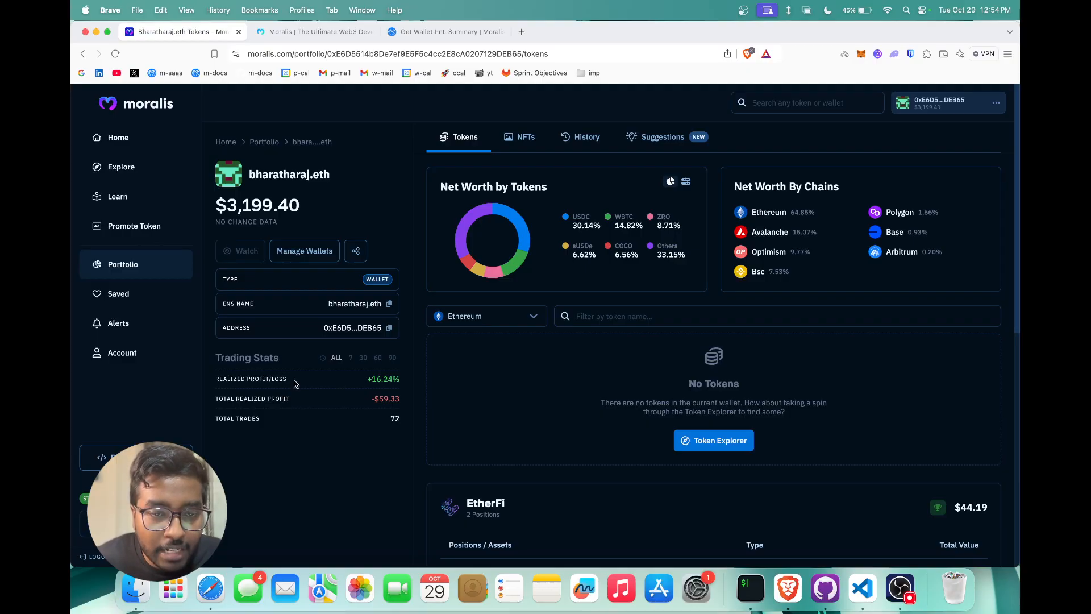
{"action": "mouse_move", "coordinate": [362, 405]}
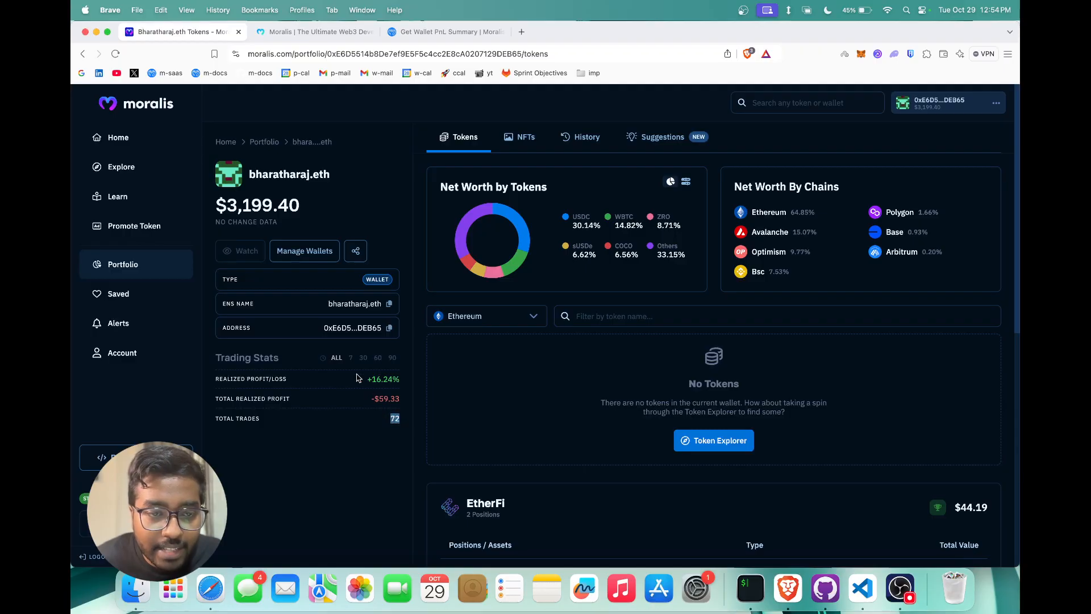
{"action": "left_click", "coordinate": [350, 357]}
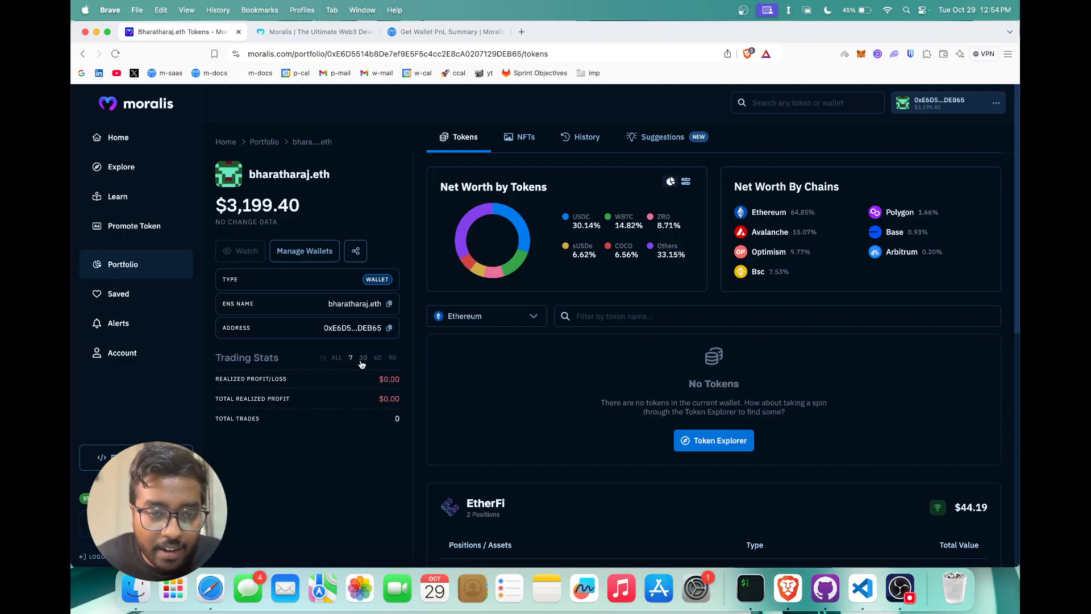
{"action": "left_click", "coordinate": [362, 357]}
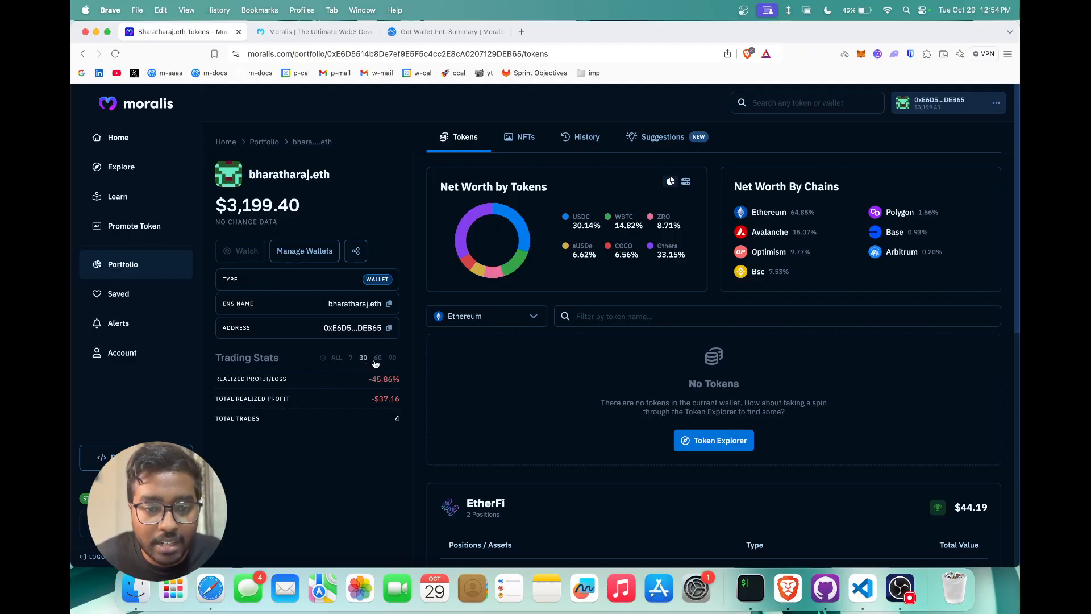
{"action": "left_click", "coordinate": [377, 358]}
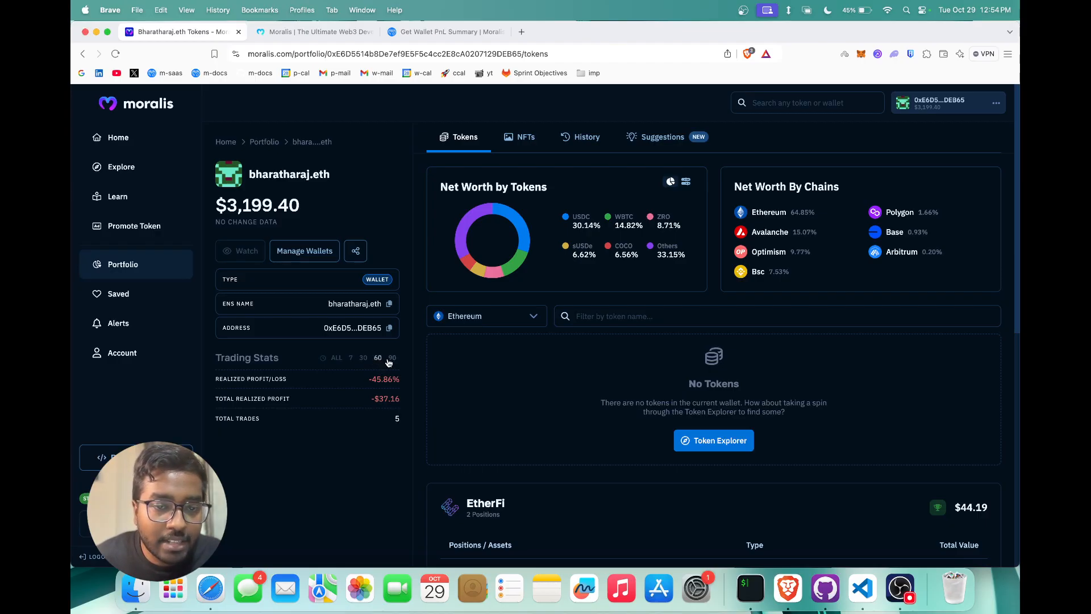
{"action": "left_click", "coordinate": [337, 356]}
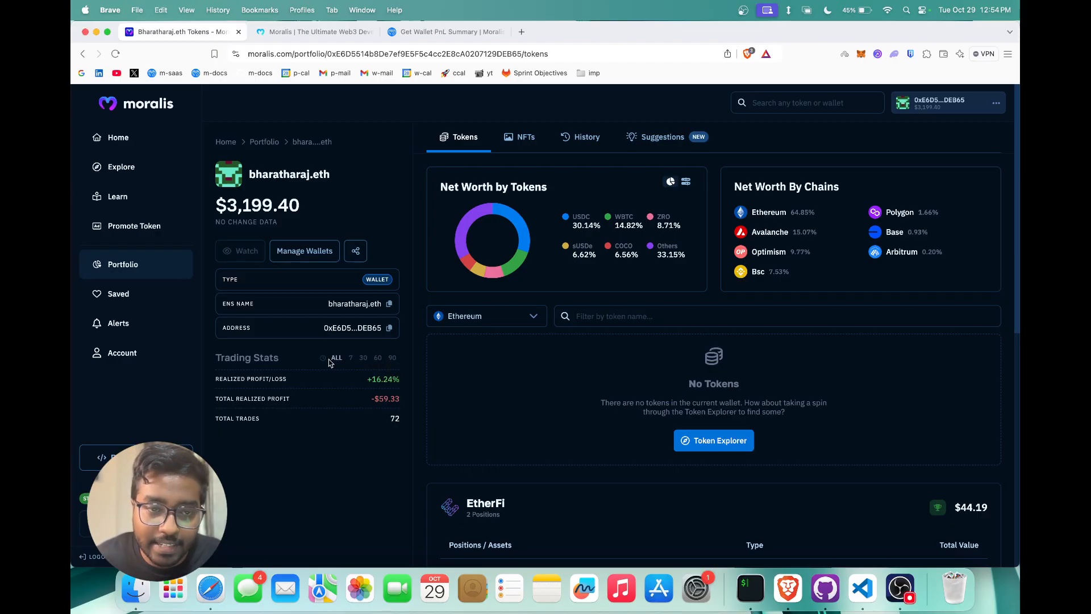
{"action": "mouse_move", "coordinate": [639, 373]}
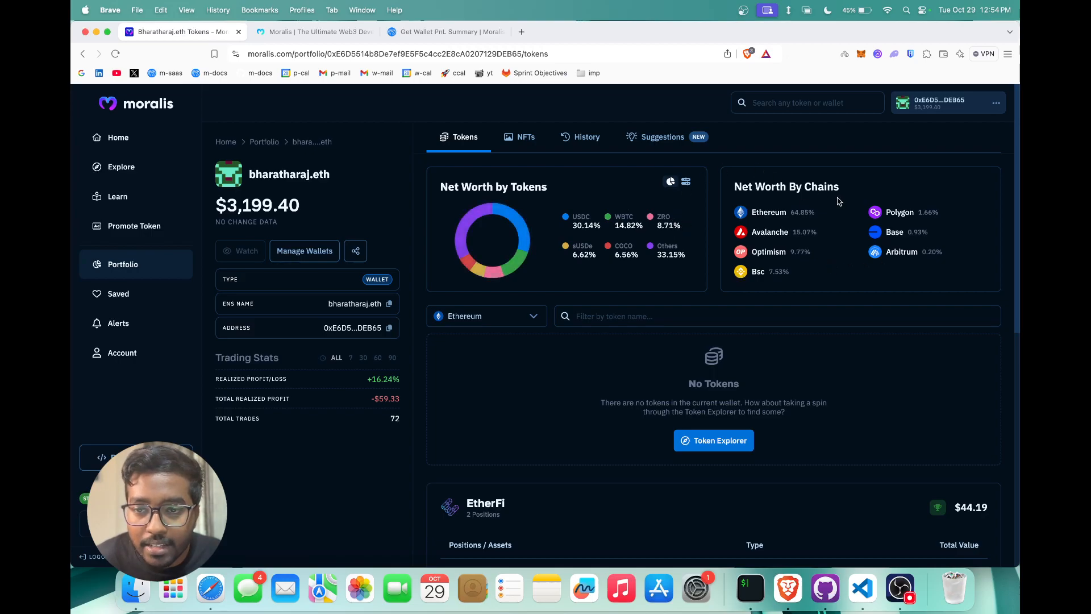
- Check the wallet's transaction History and return to the Tokens overview
{"action": "left_click", "coordinate": [587, 136]}
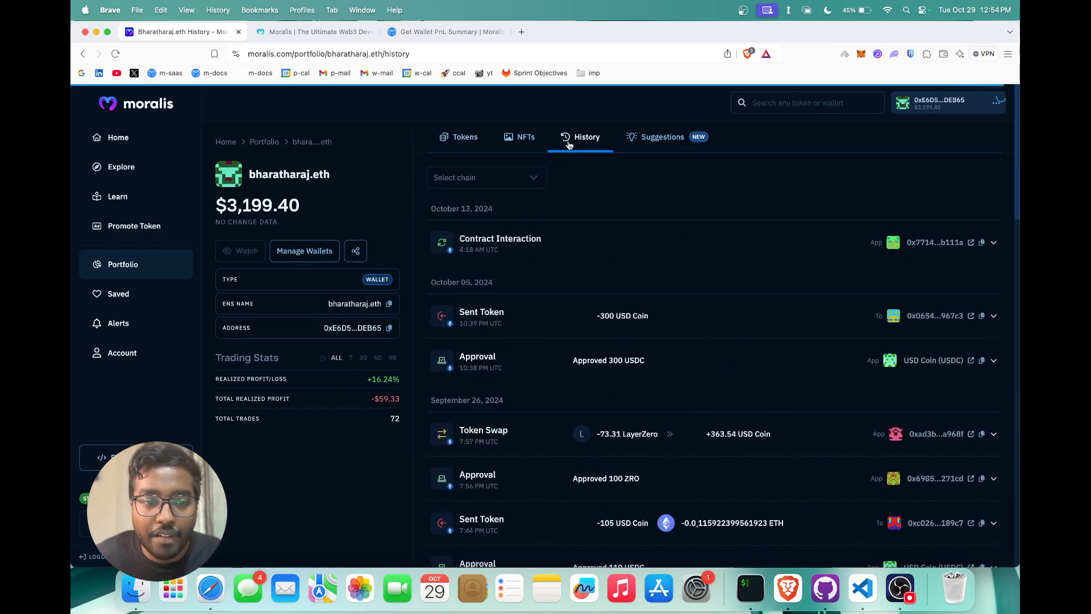
{"action": "left_click", "coordinate": [485, 177]}
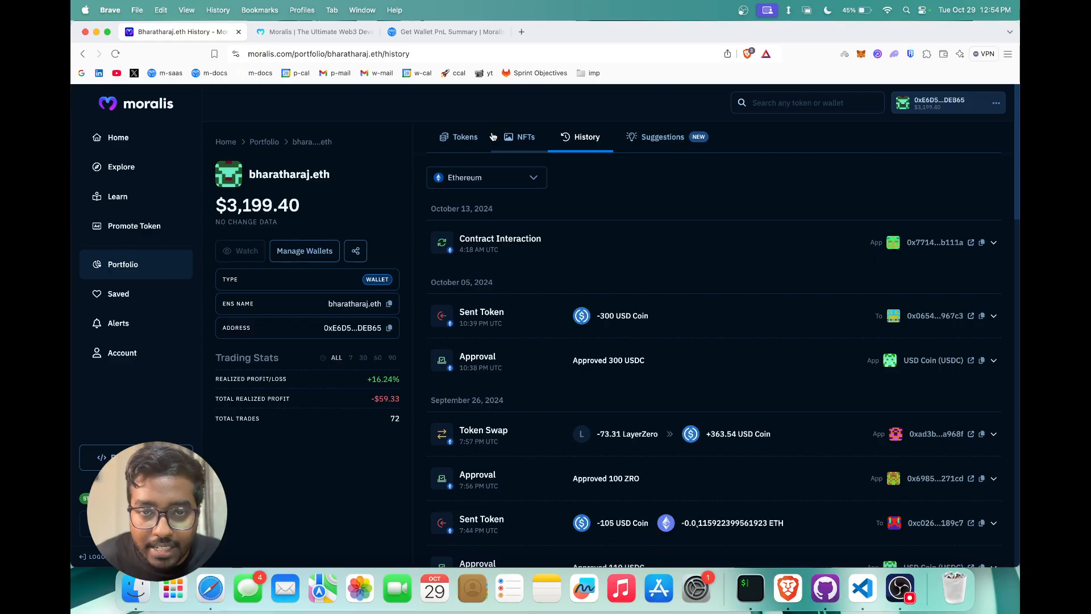
{"action": "left_click", "coordinate": [465, 137]}
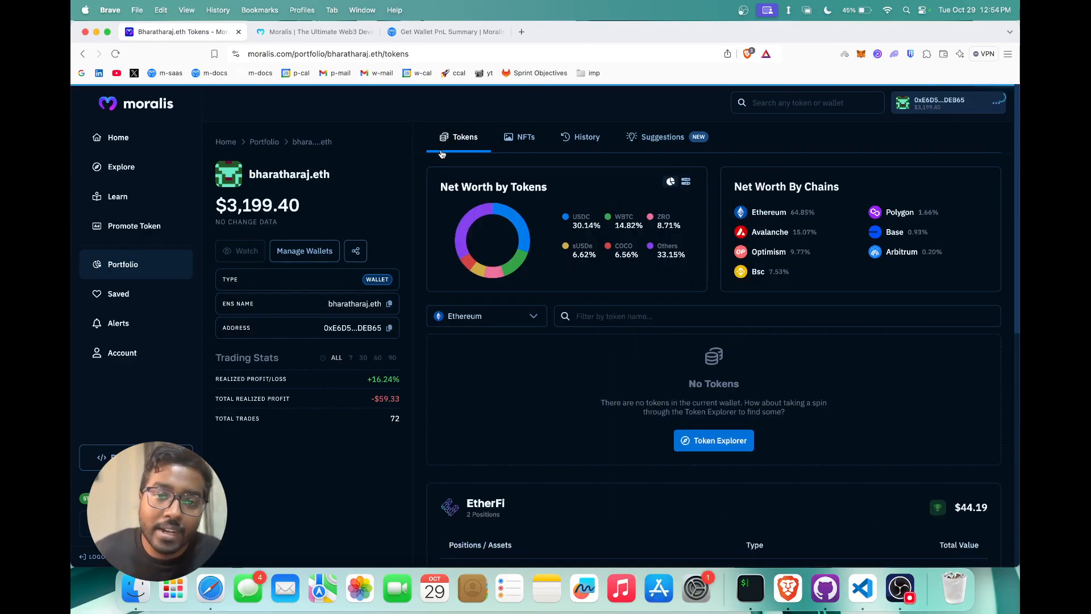
{"action": "mouse_move", "coordinate": [367, 228]}
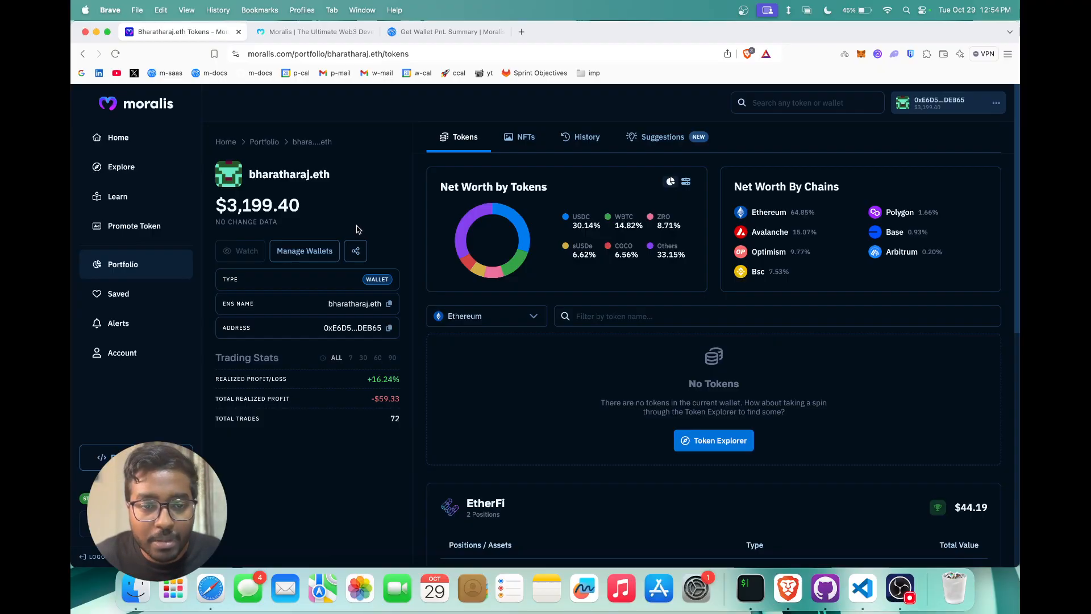
{"action": "mouse_move", "coordinate": [428, 154]}
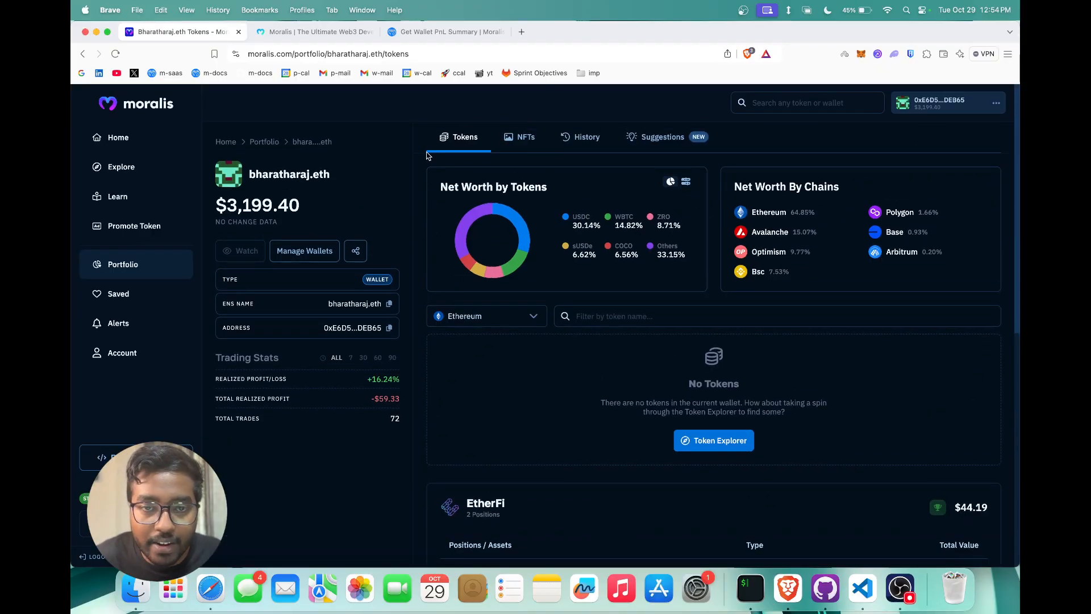
{"action": "mouse_move", "coordinate": [383, 171]}
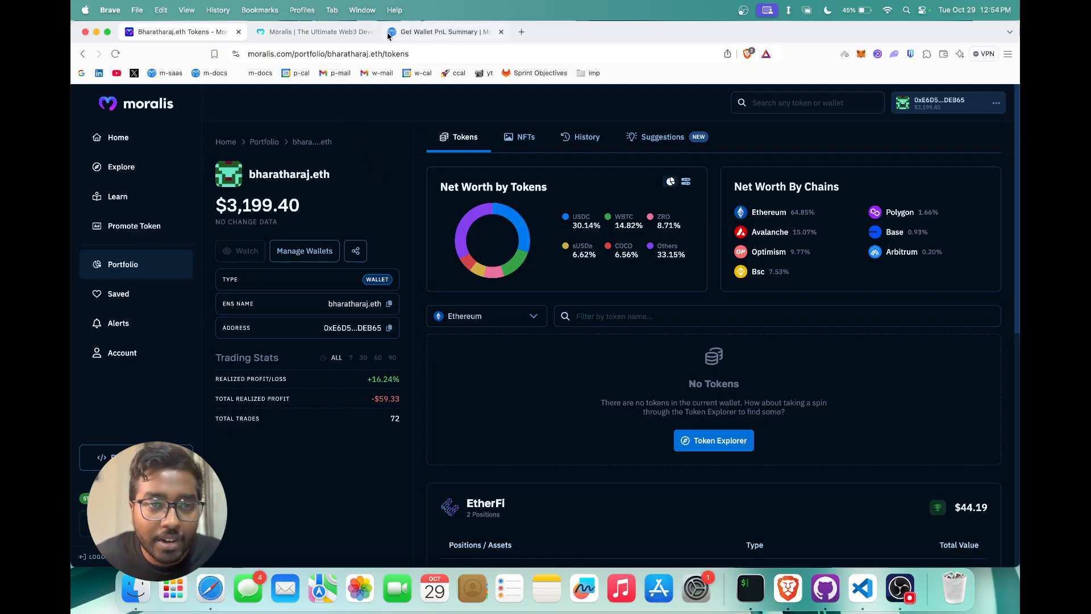
- Return to the Get Wallet PnL Summary reference tab and scroll through it
{"action": "left_click", "coordinate": [442, 32]}
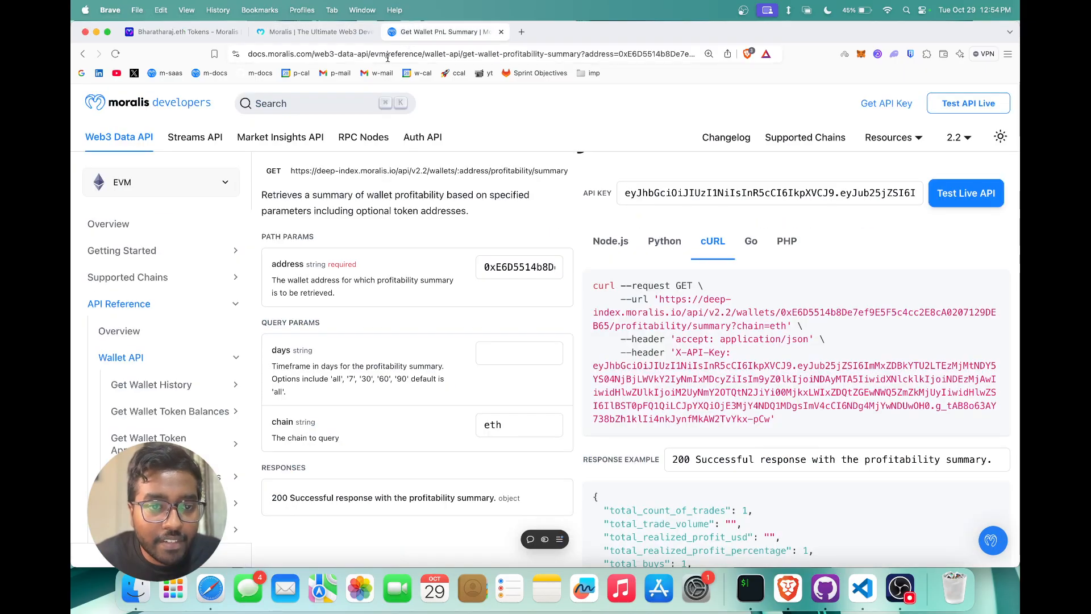
{"action": "scroll", "scroll_direction": "up", "scroll_amount": 3}
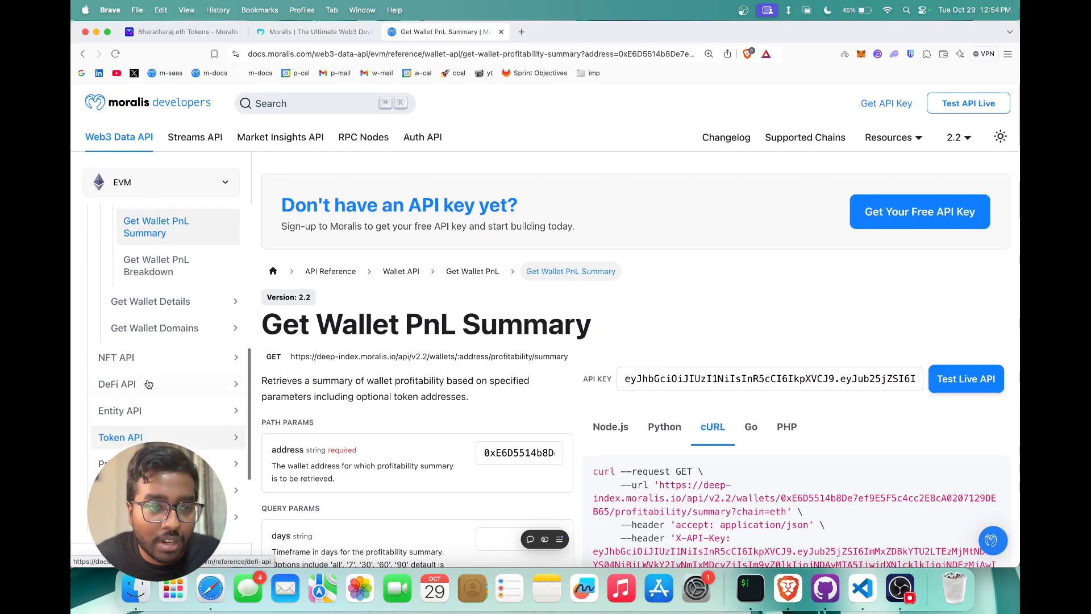
{"action": "scroll", "scroll_direction": "down", "scroll_amount": 3}
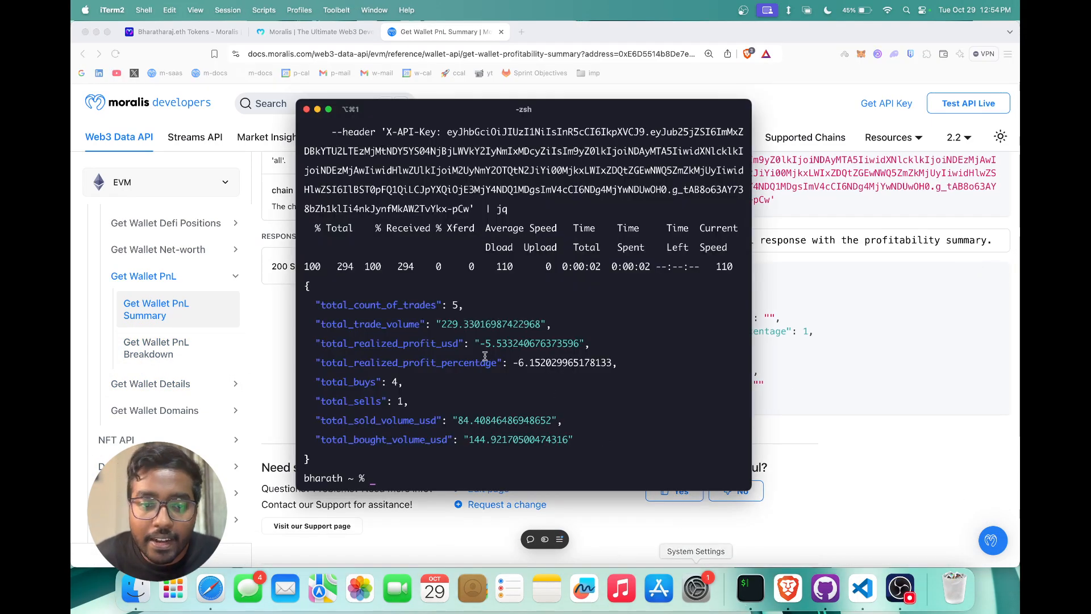
{"action": "mouse_move", "coordinate": [331, 455]}
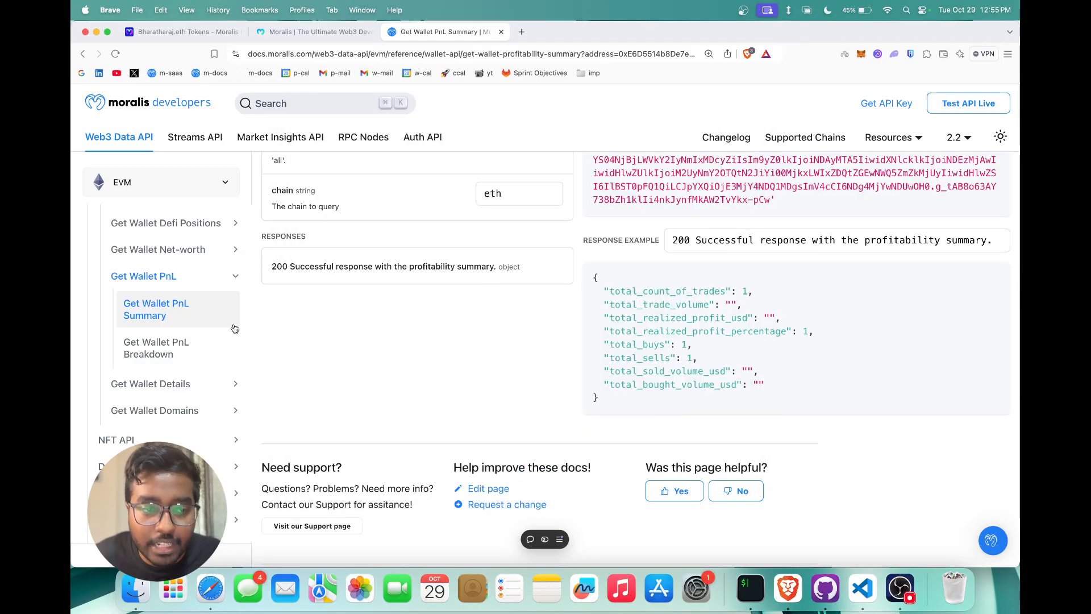
- Open the Get Wallet PnL Breakdown reference and keep the eth chain selected
{"action": "left_click", "coordinate": [156, 348]}
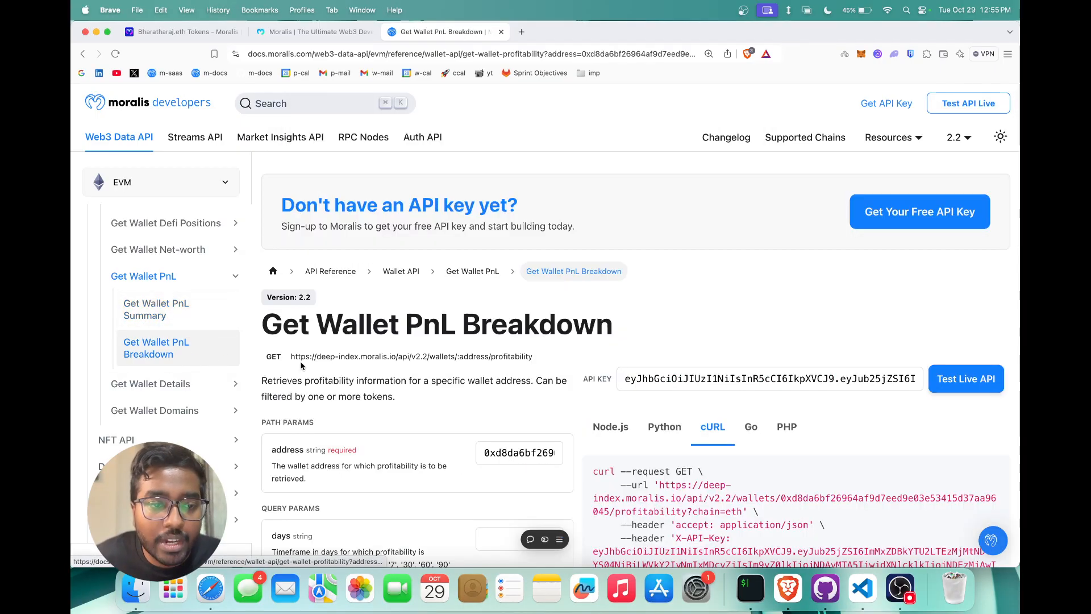
{"action": "scroll", "scroll_direction": "down", "scroll_amount": 3}
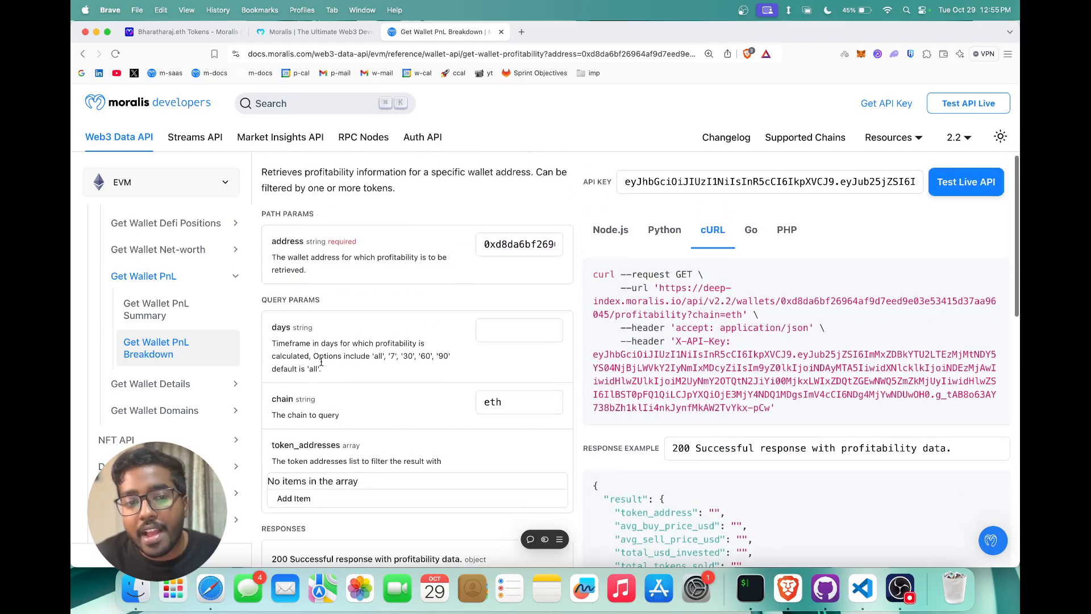
{"action": "left_click", "coordinate": [518, 401]}
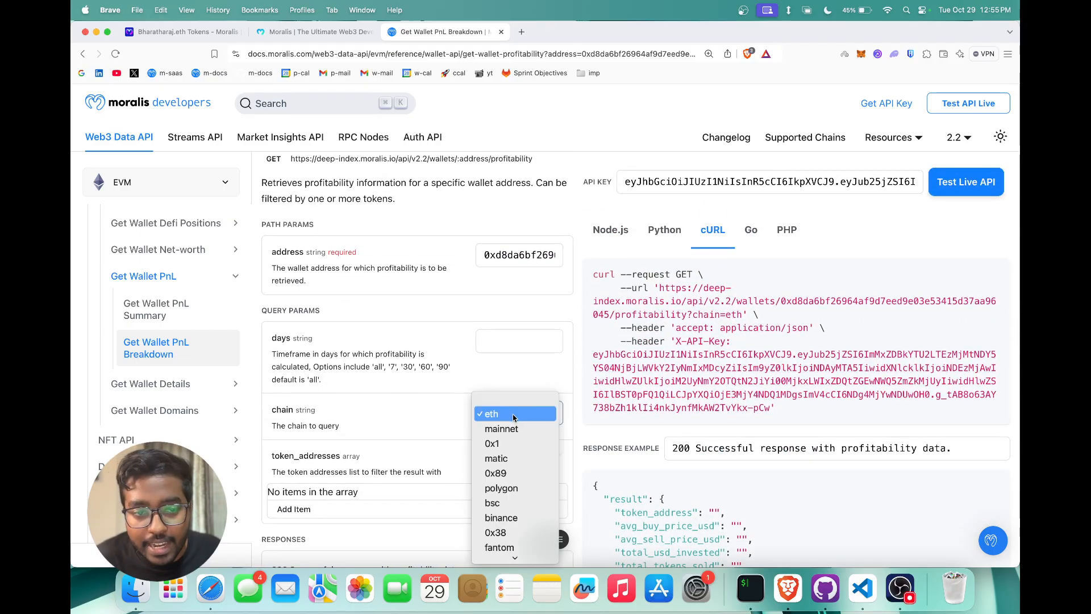
{"action": "left_click", "coordinate": [491, 413]}
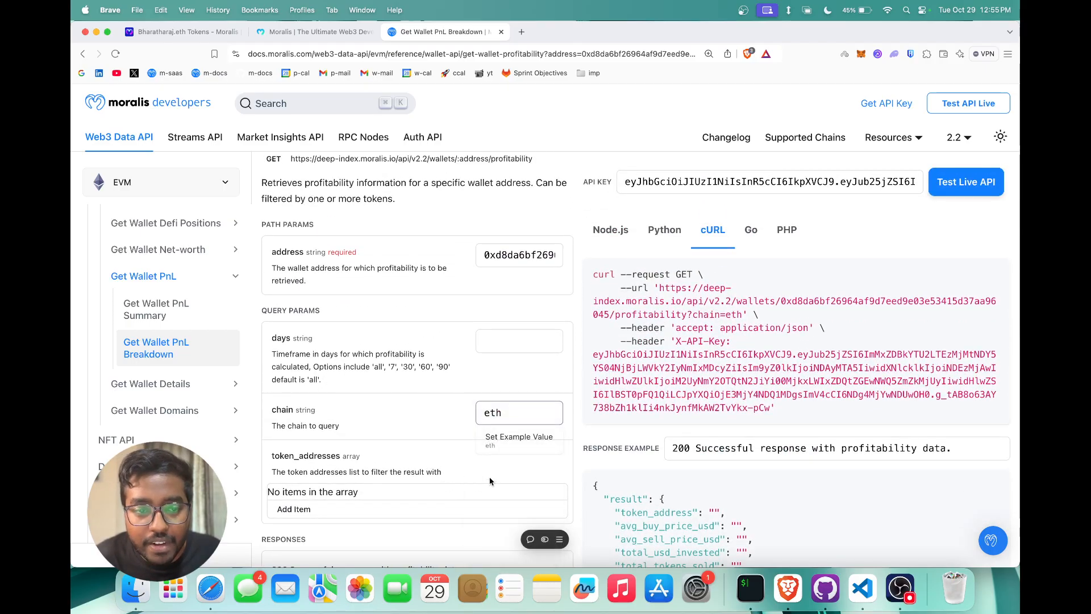
{"action": "mouse_move", "coordinate": [801, 102]}
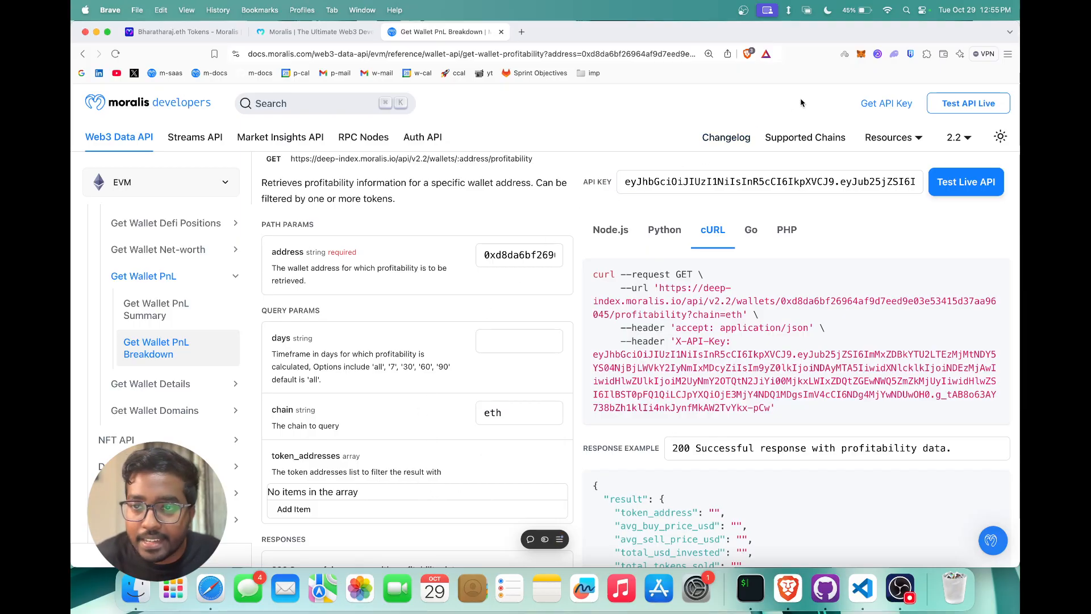
{"action": "left_click", "coordinate": [860, 54]}
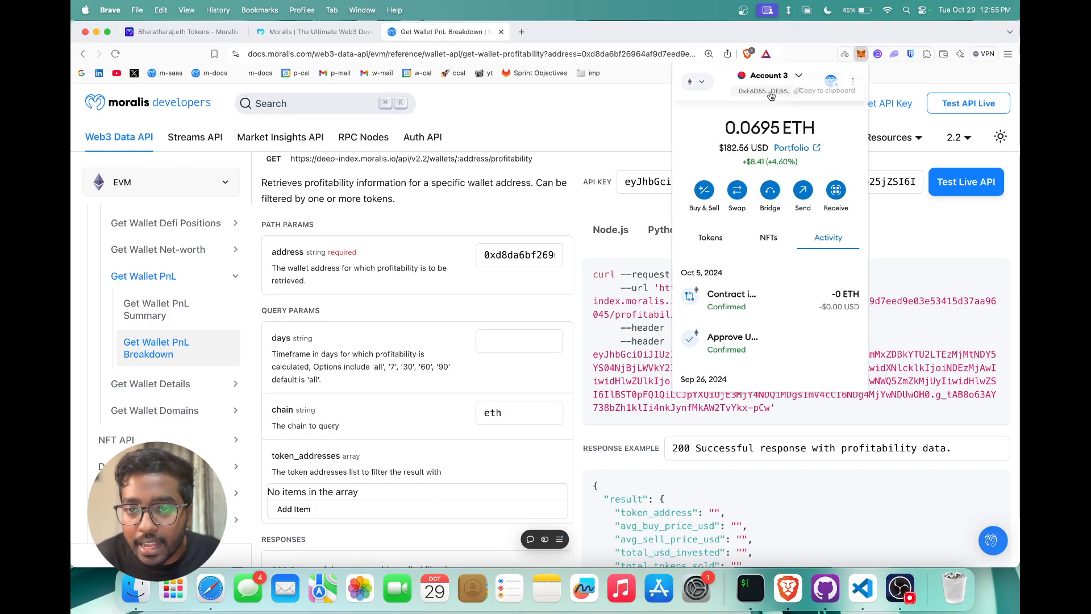
{"action": "left_click", "coordinate": [519, 255]}
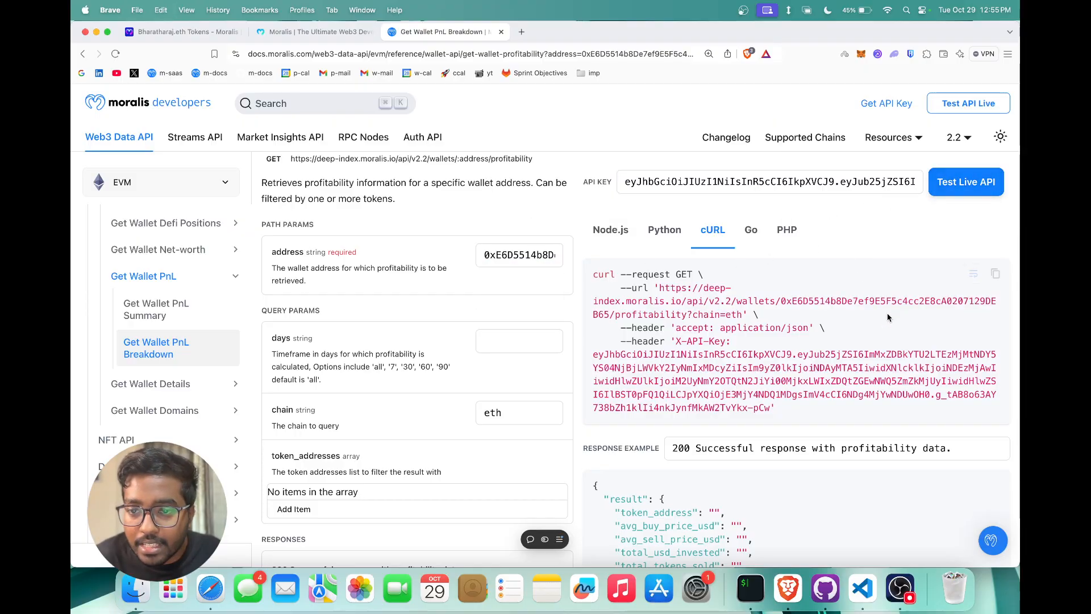
{"action": "scroll", "scroll_direction": "down", "scroll_amount": 3}
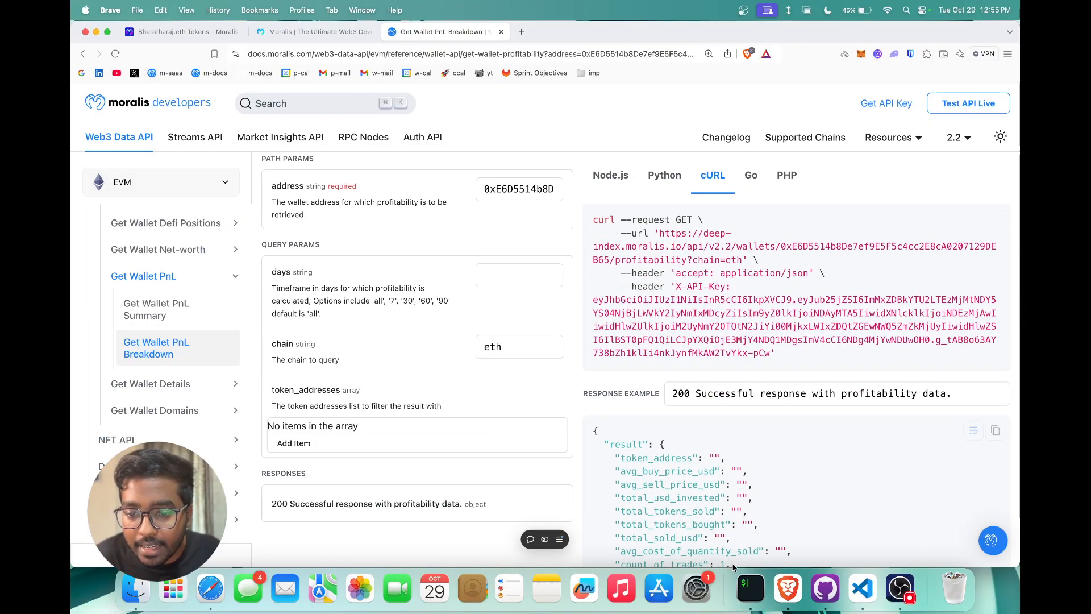
- Run the PnL Breakdown curl request and review the WETH stats: 4 trades, avg sell price, -6.15% profit
{"action": "left_click", "coordinate": [748, 587]}
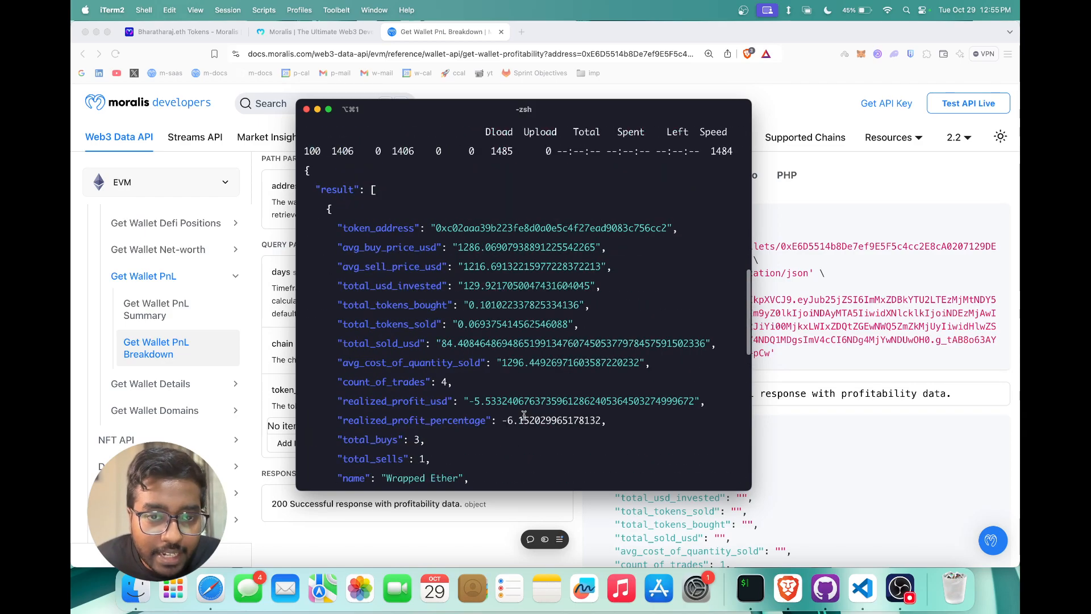
{"action": "scroll", "scroll_direction": "down", "scroll_amount": 3}
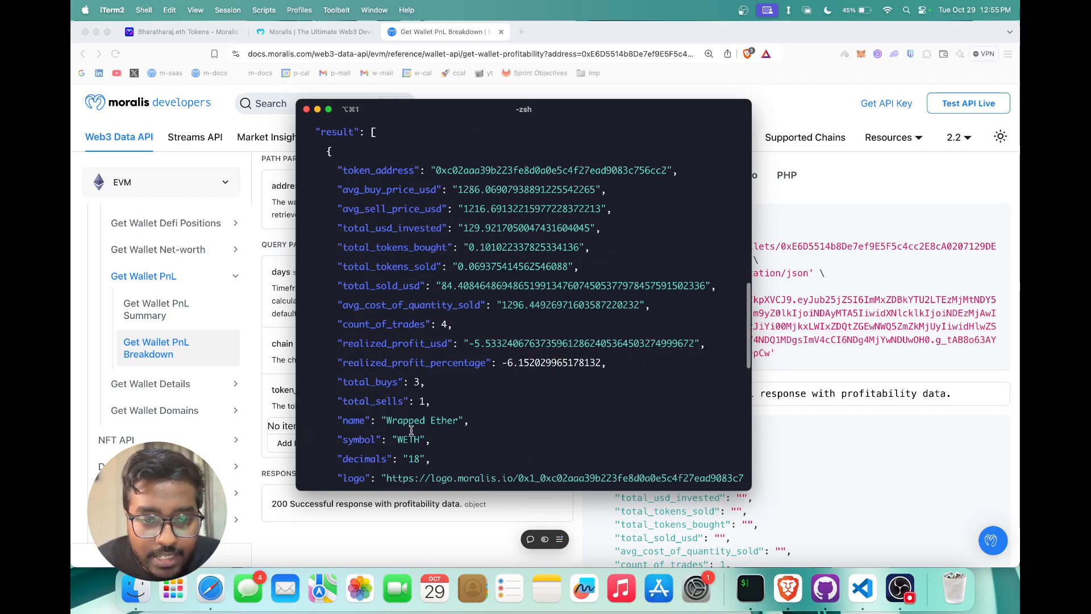
{"action": "double_click", "coordinate": [490, 189]}
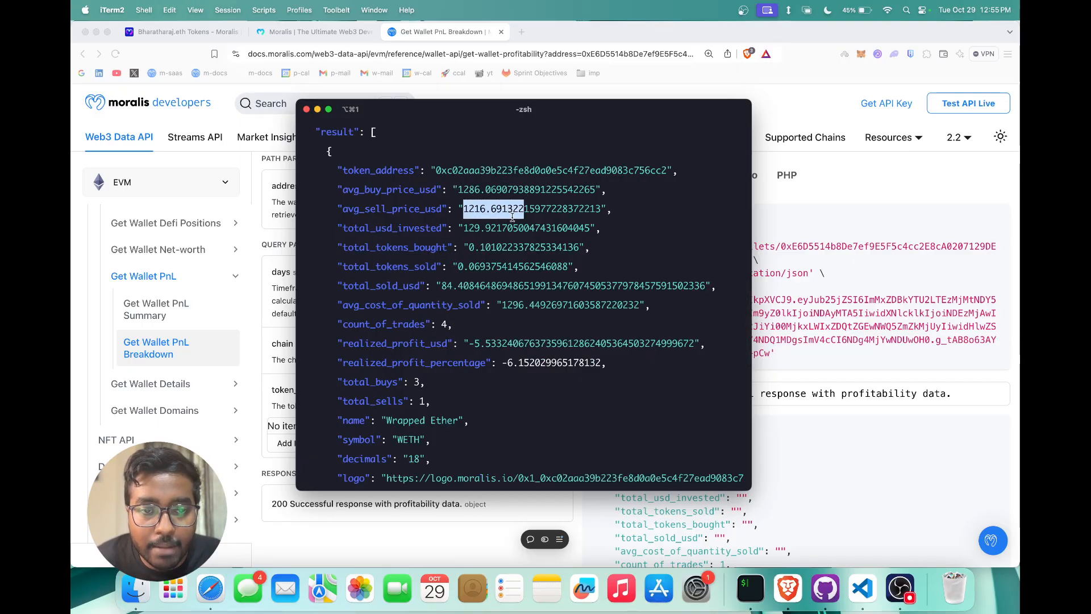
{"action": "scroll", "scroll_direction": "down", "scroll_amount": 3}
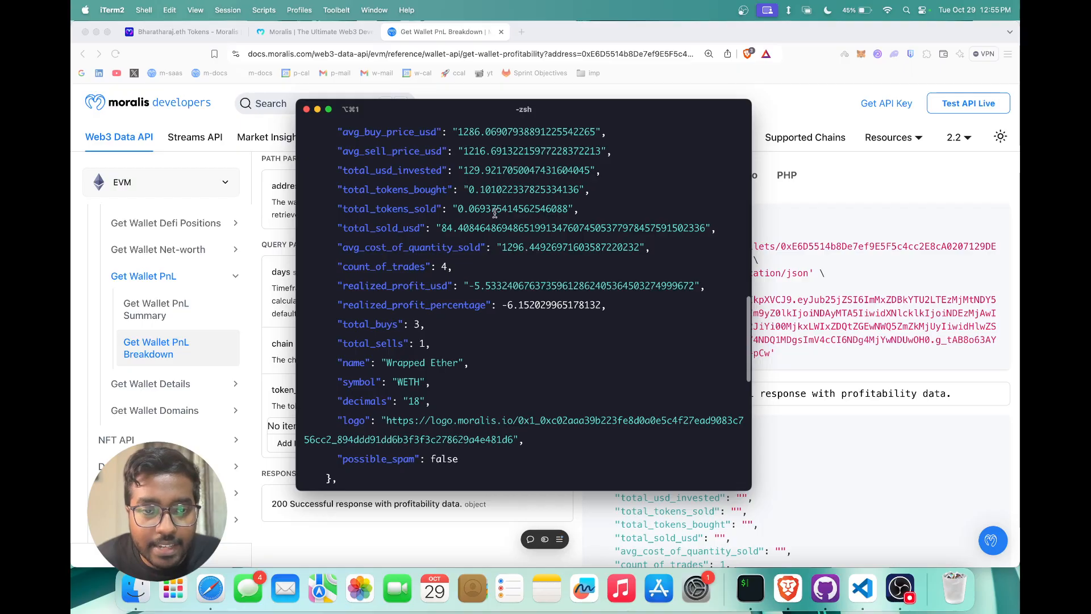
{"action": "mouse_move", "coordinate": [369, 241]}
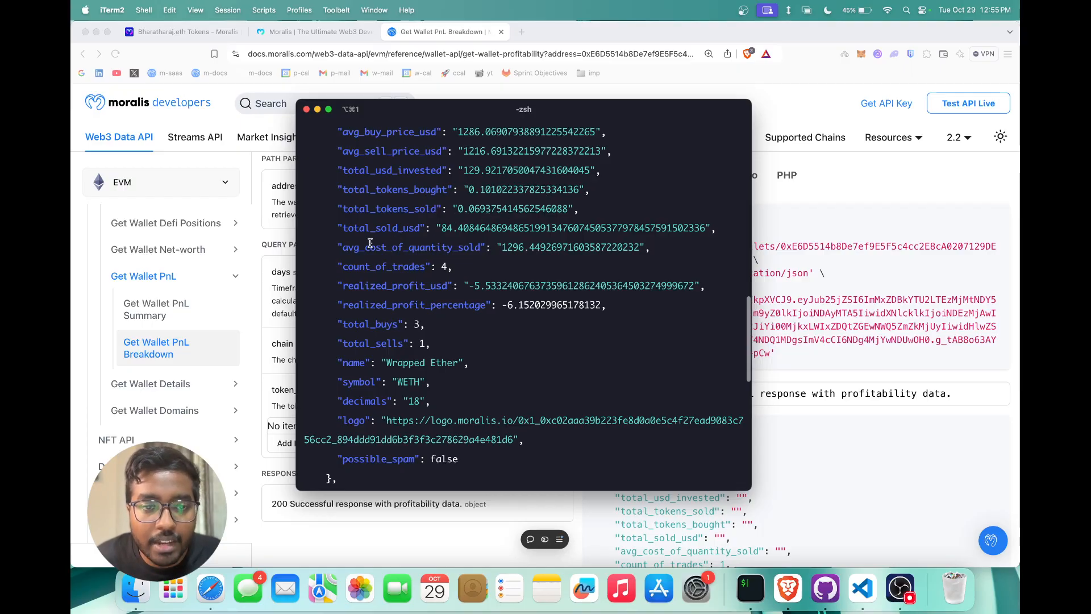
{"action": "mouse_move", "coordinate": [411, 291]}
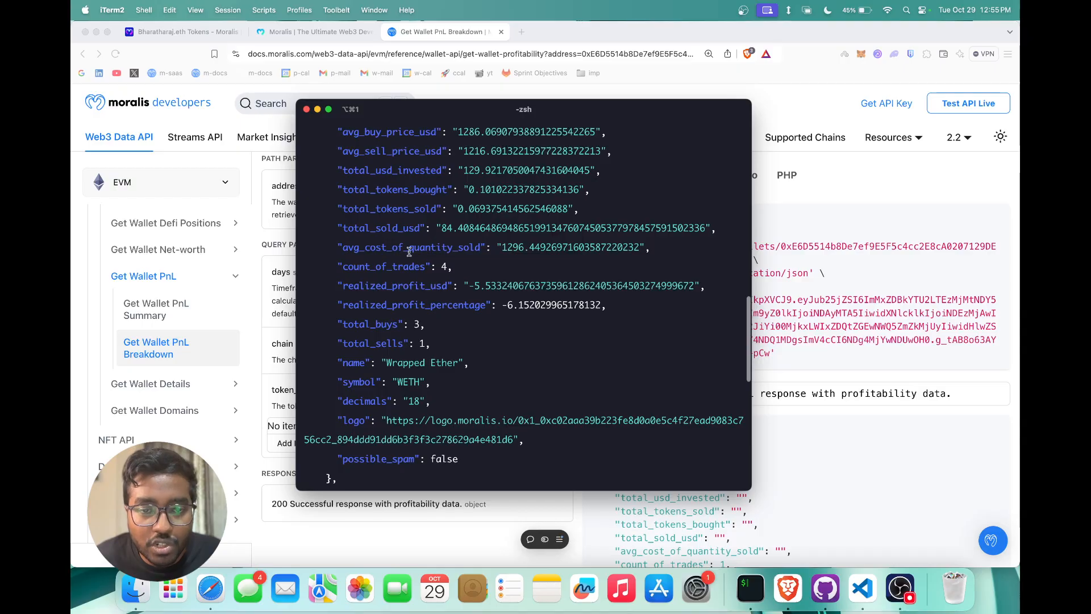
{"action": "scroll", "scroll_direction": "down", "scroll_amount": 3}
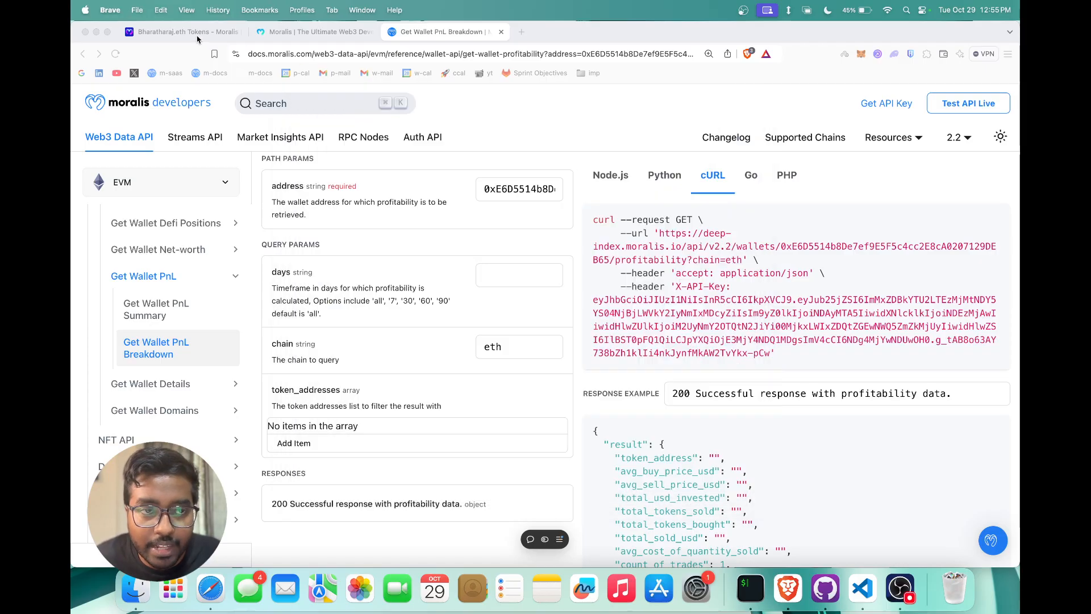
{"action": "left_click", "coordinate": [184, 31]}
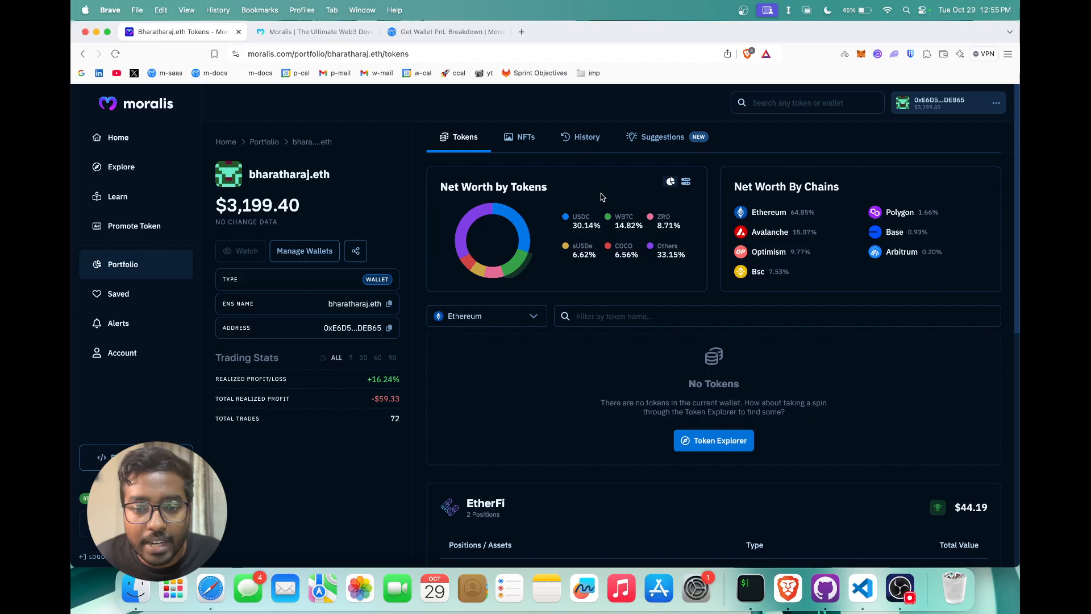
{"action": "left_click", "coordinate": [520, 136]}
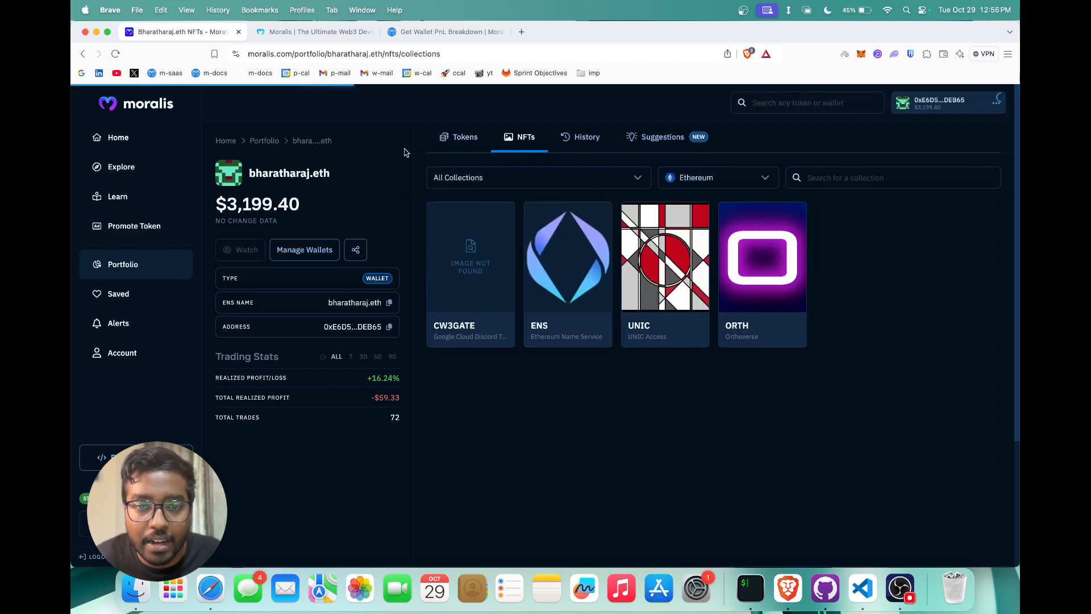
{"action": "left_click", "coordinate": [309, 32]}
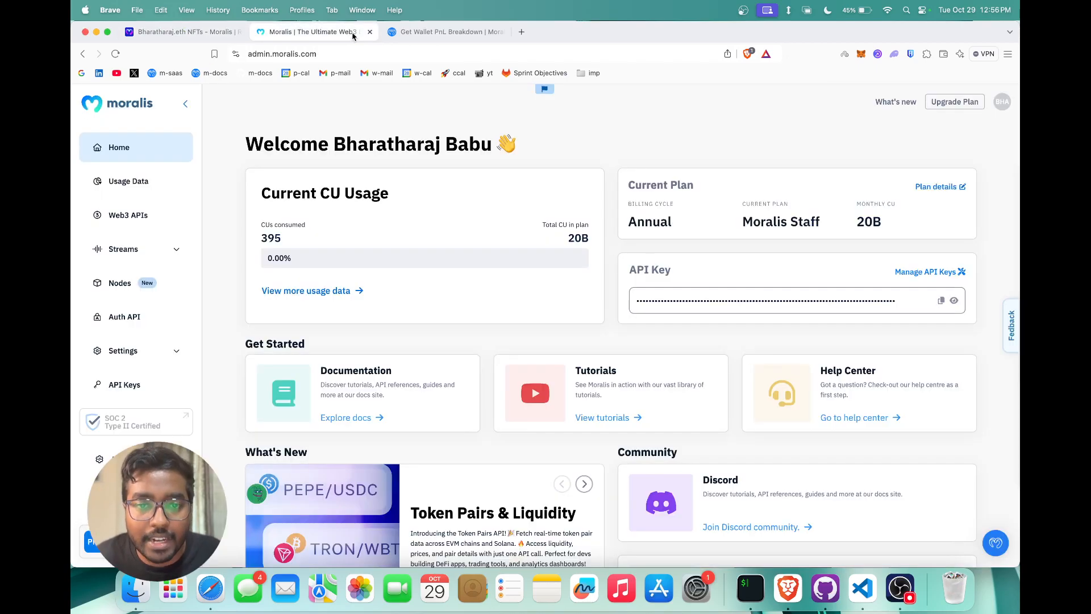
{"action": "left_click", "coordinate": [446, 32]}
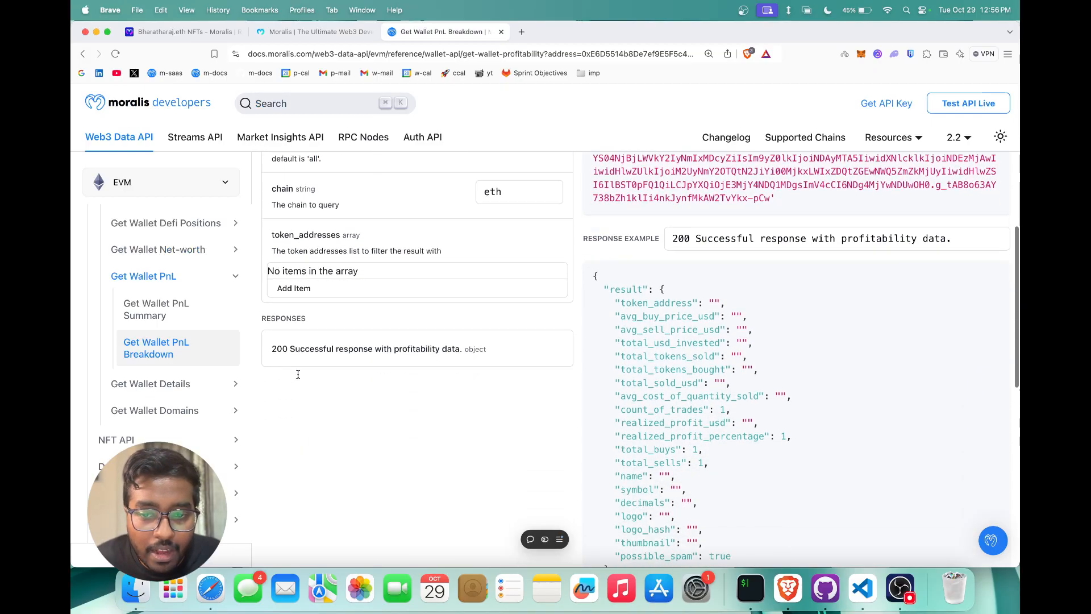
{"action": "scroll", "scroll_direction": "up", "scroll_amount": 3}
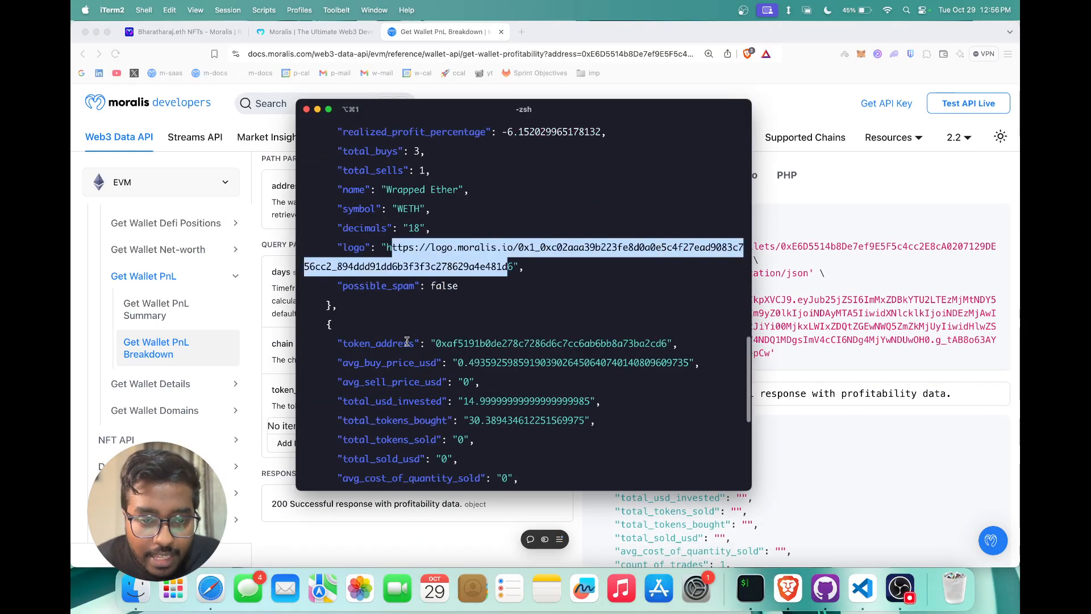
{"action": "scroll", "scroll_direction": "down", "scroll_amount": 3}
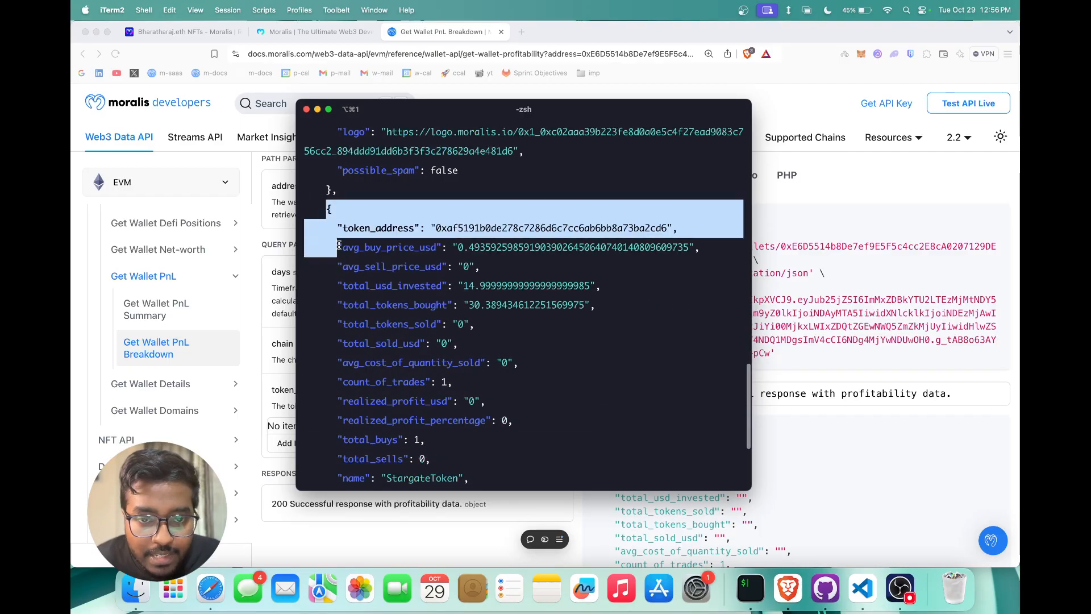
{"action": "scroll", "scroll_direction": "down", "scroll_amount": 3}
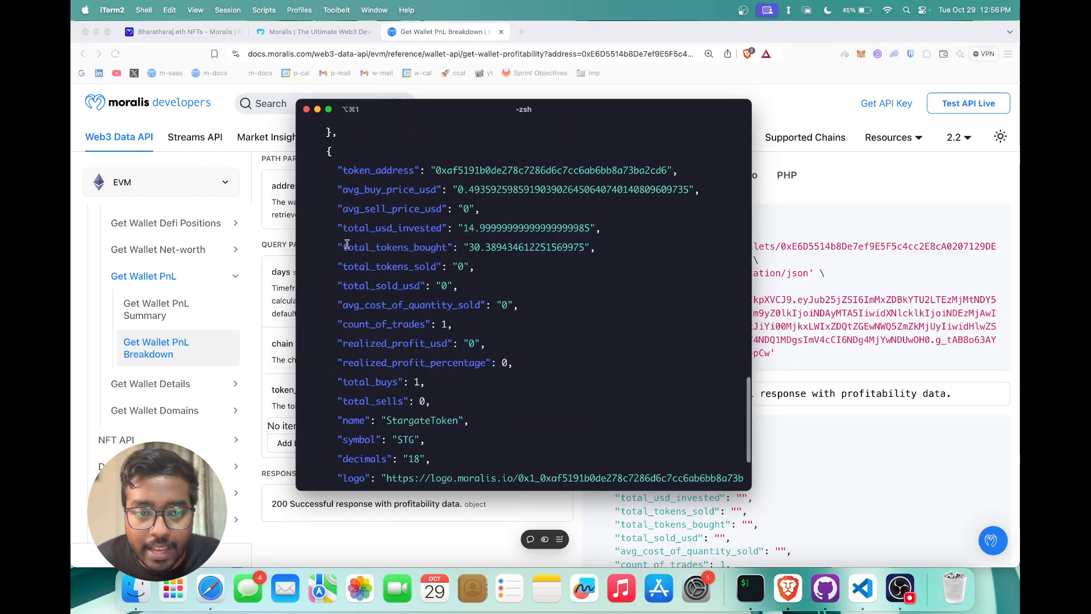
{"action": "mouse_move", "coordinate": [445, 207]}
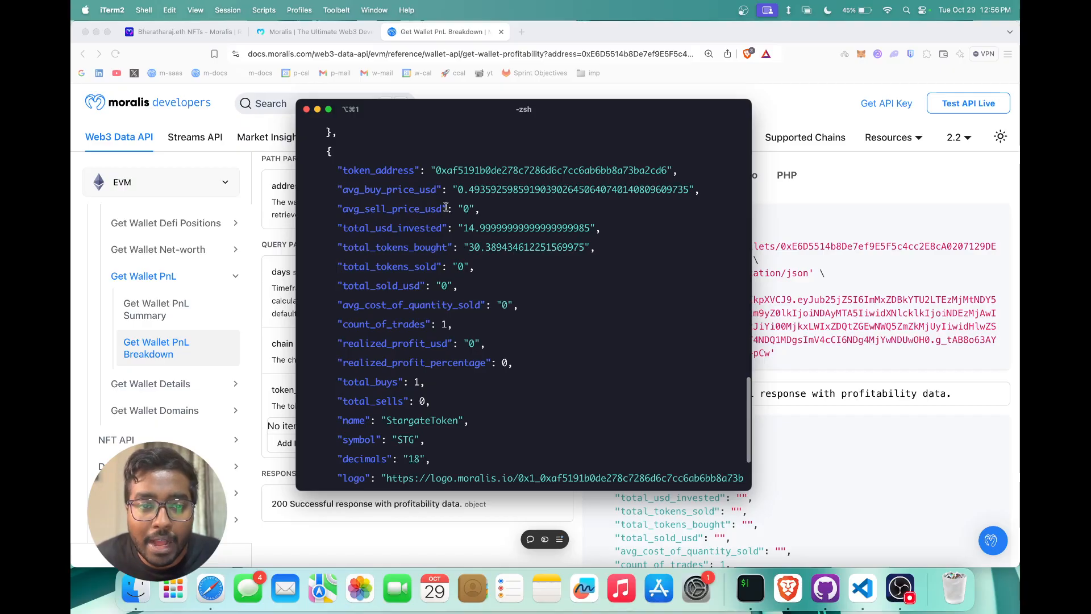
{"action": "mouse_move", "coordinate": [526, 247]}
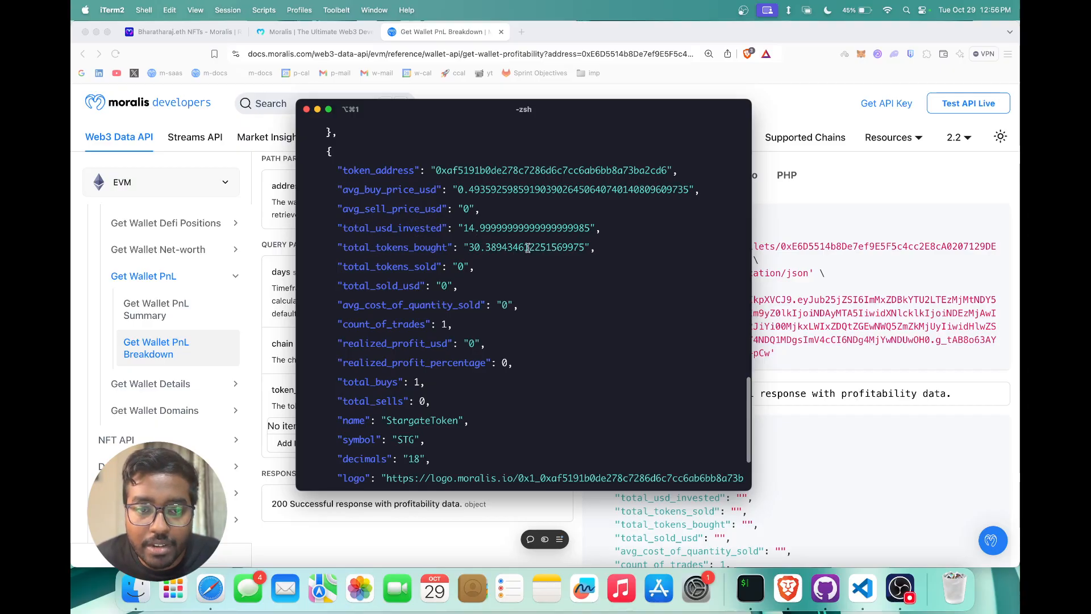
{"action": "scroll", "scroll_direction": "down", "scroll_amount": 3}
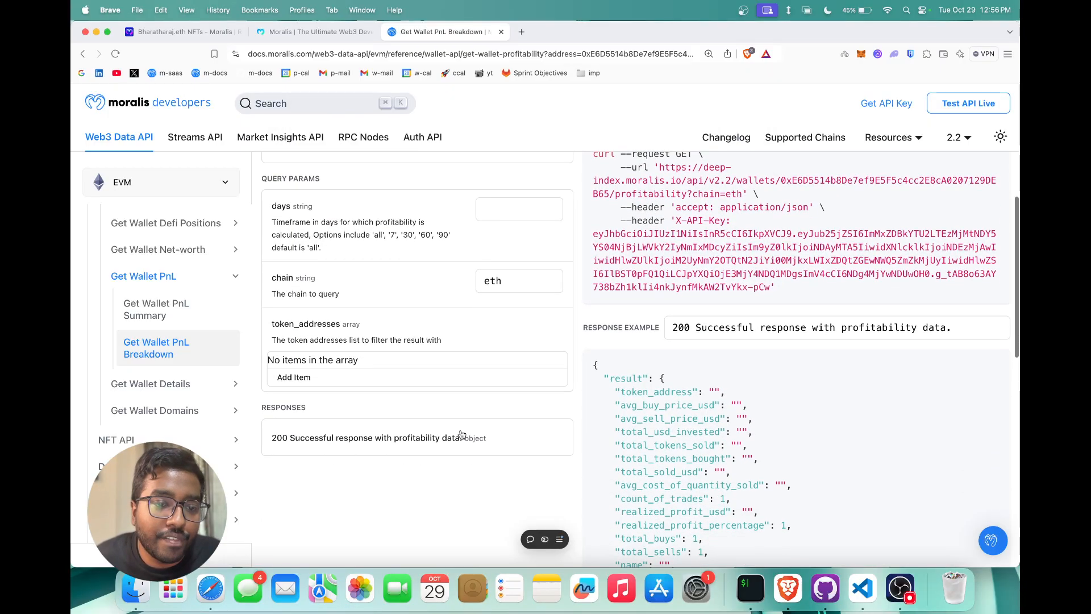
- Switch the request chain to base and review the response listing Keyboard Cat and SKOP Token
{"action": "left_click", "coordinate": [518, 281]}
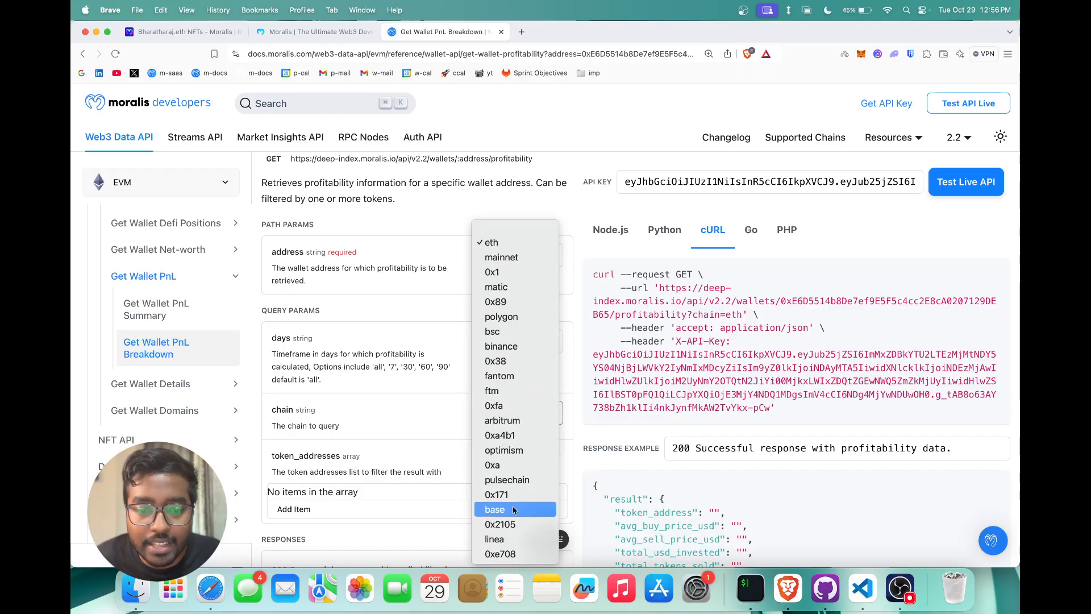
{"action": "left_click", "coordinate": [494, 509]}
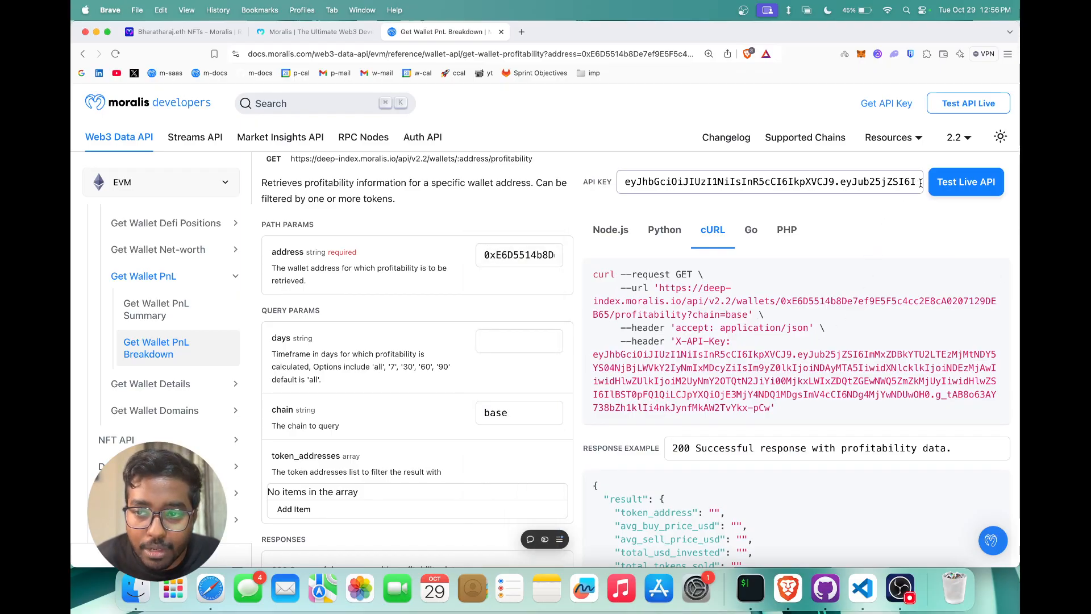
{"action": "scroll", "scroll_direction": "up", "scroll_amount": 3}
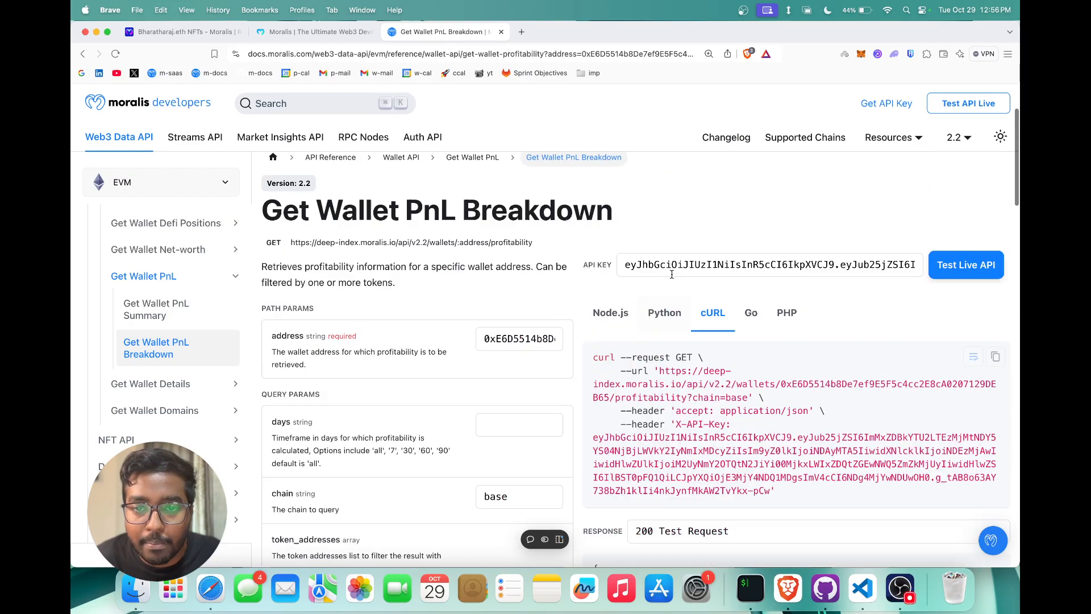
{"action": "scroll", "scroll_direction": "down", "scroll_amount": 3}
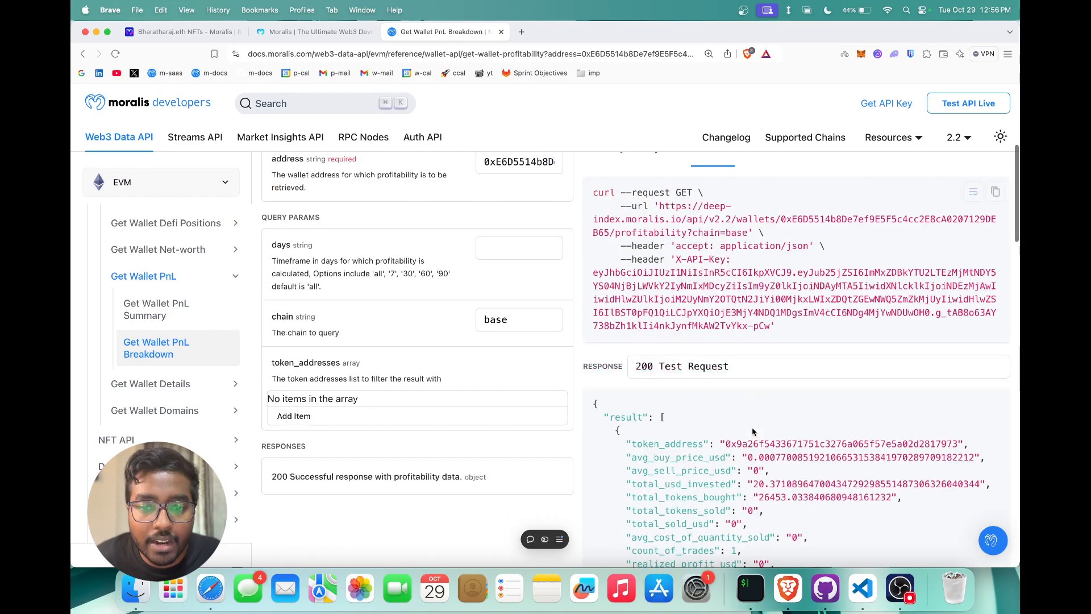
{"action": "scroll", "scroll_direction": "down", "scroll_amount": 3}
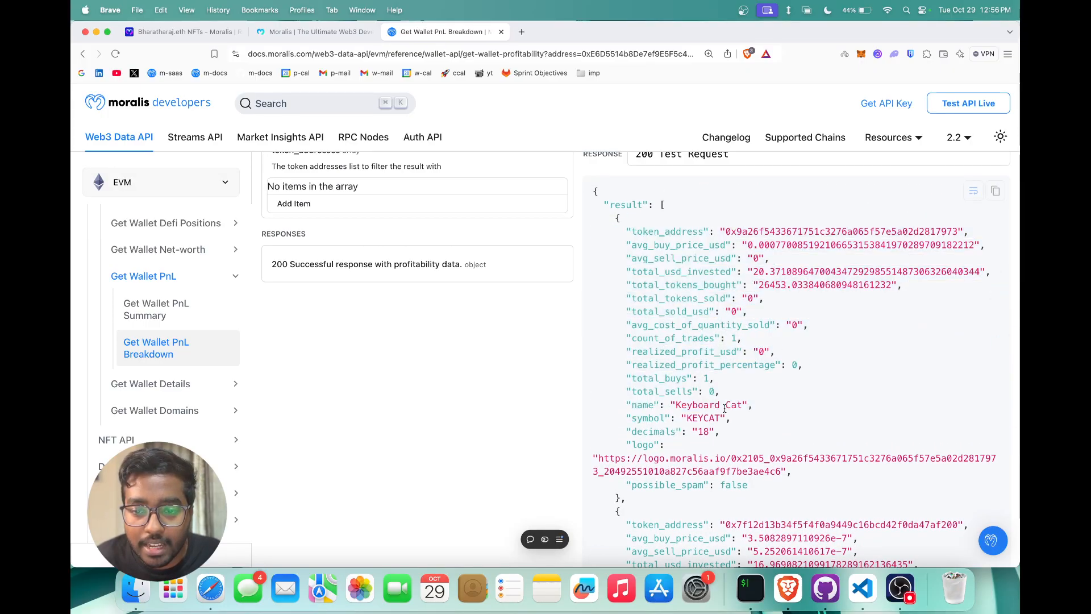
{"action": "scroll", "scroll_direction": "down", "scroll_amount": 3}
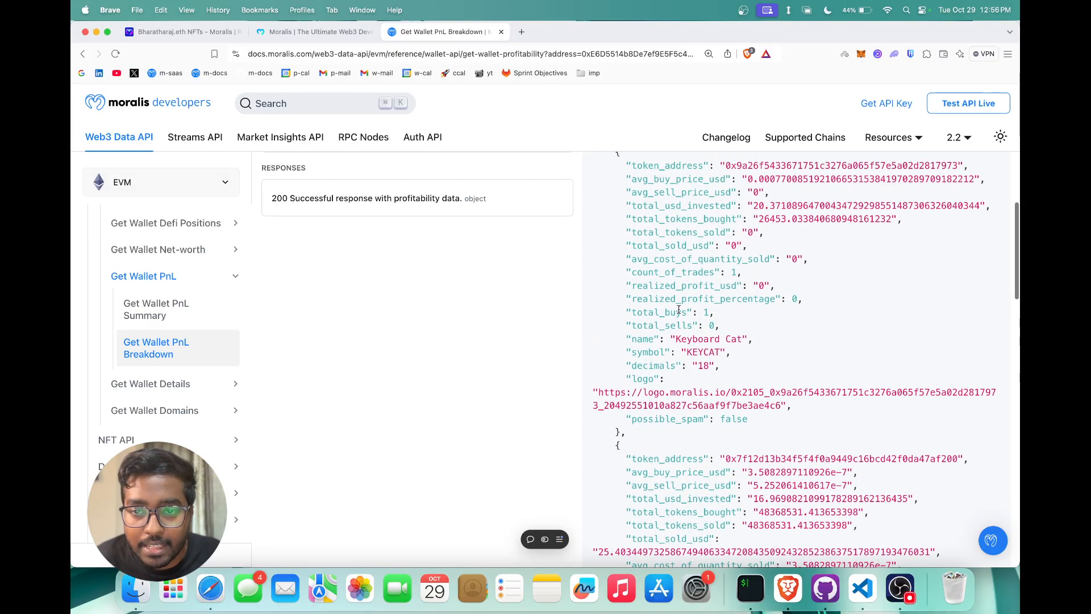
{"action": "scroll", "scroll_direction": "down", "scroll_amount": 3}
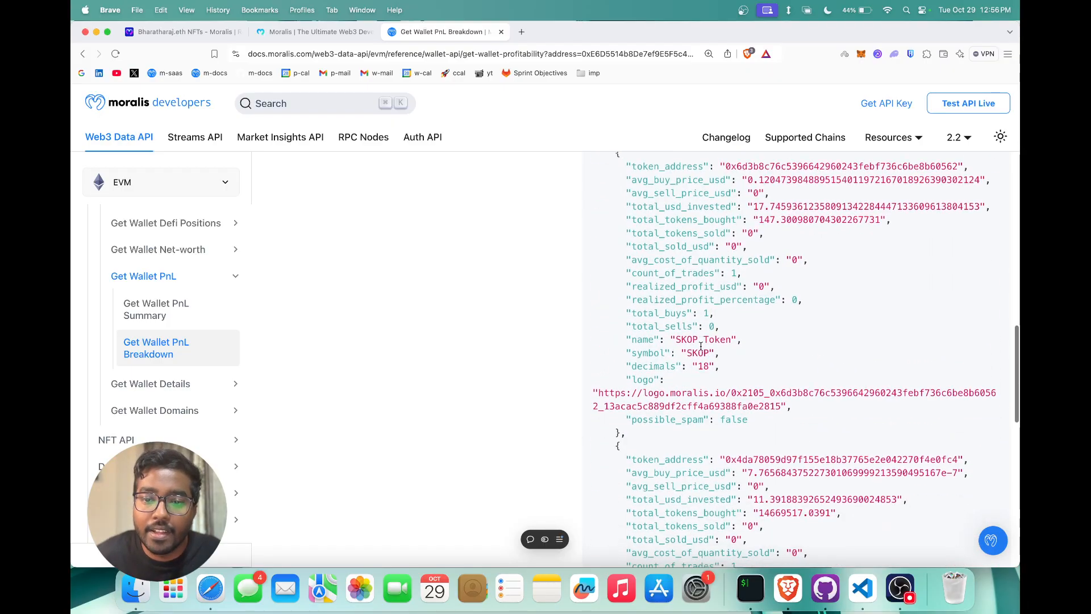
{"action": "scroll", "scroll_direction": "up", "scroll_amount": 3}
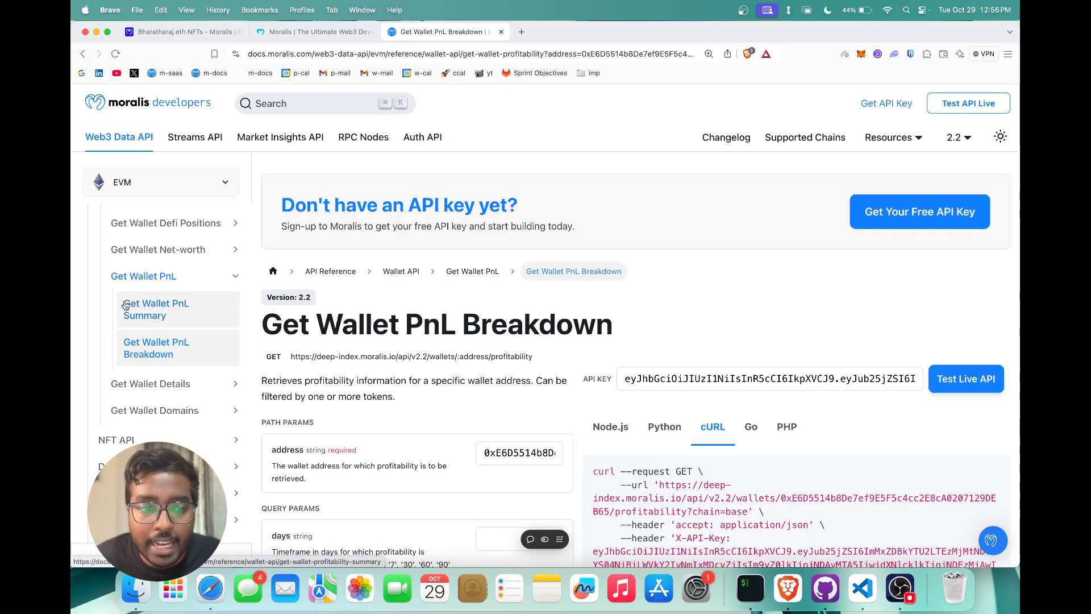
- Navigate to the Get Wallet PnL Summary reference from the sidebar
{"action": "left_click", "coordinate": [155, 309]}
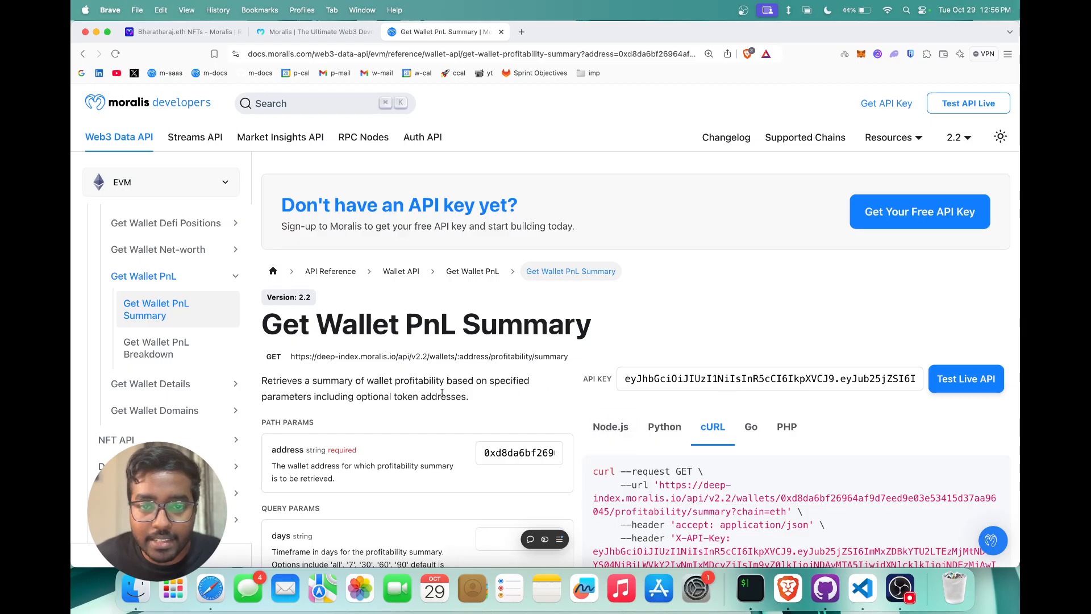
{"action": "mouse_move", "coordinate": [418, 426]}
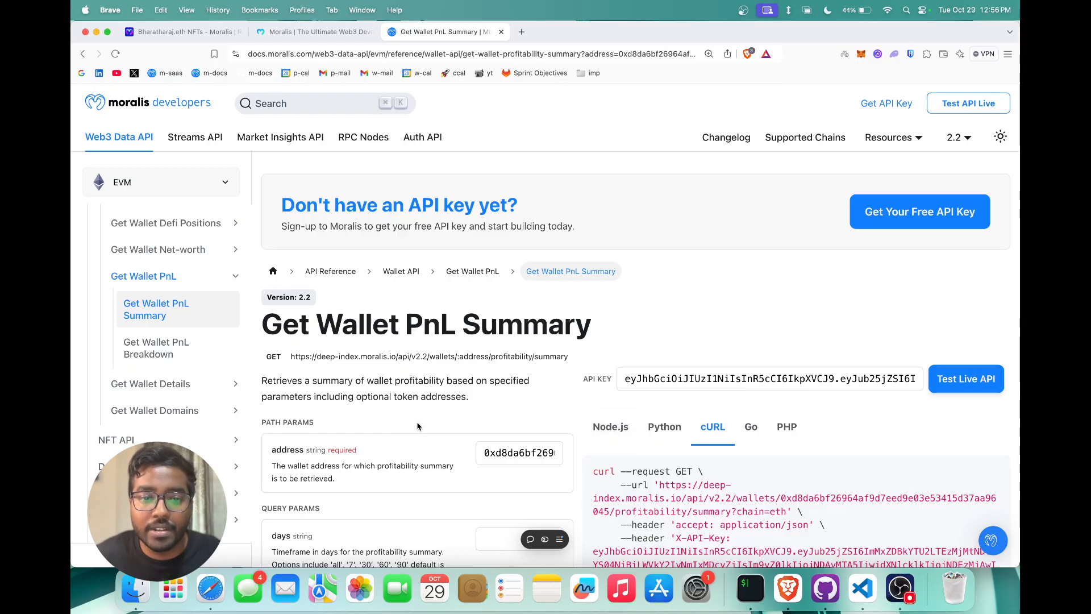